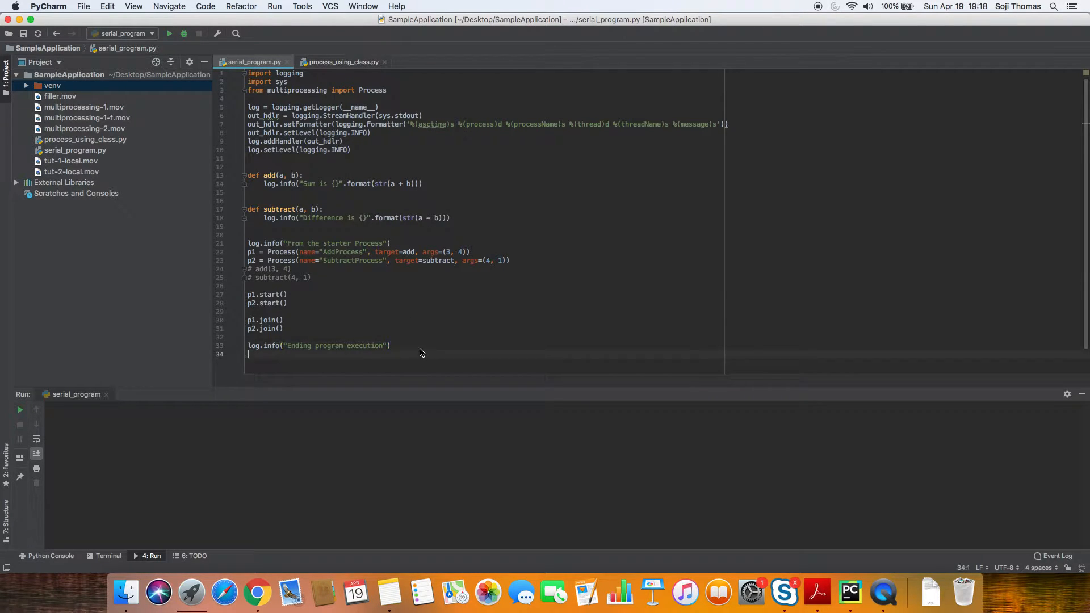
- Add managers to the multiprocessing import alongside Process
key(cmd+a)
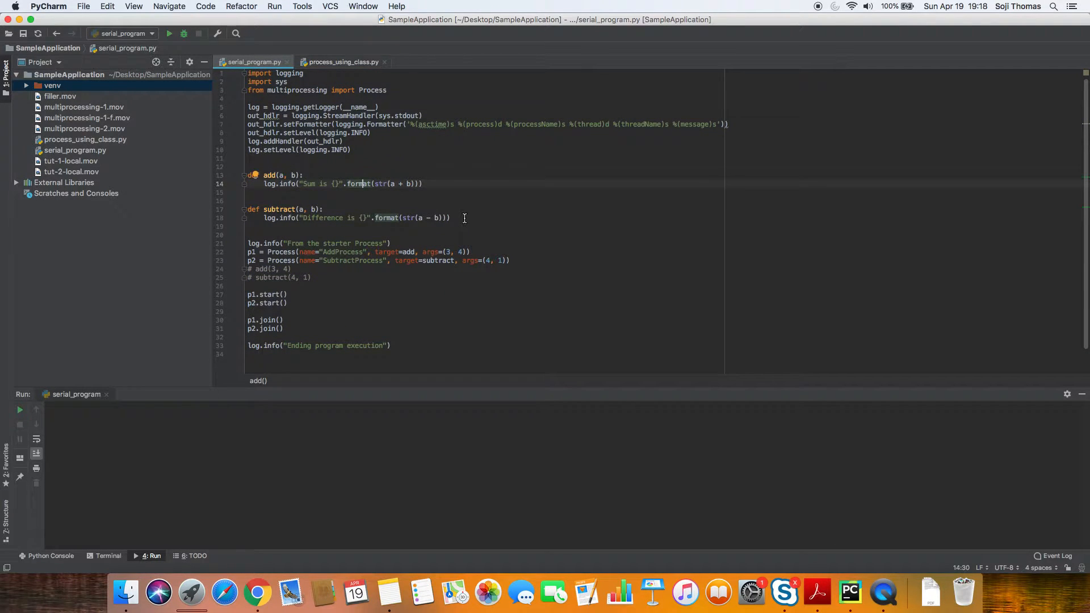
drag(248, 183, 450, 217)
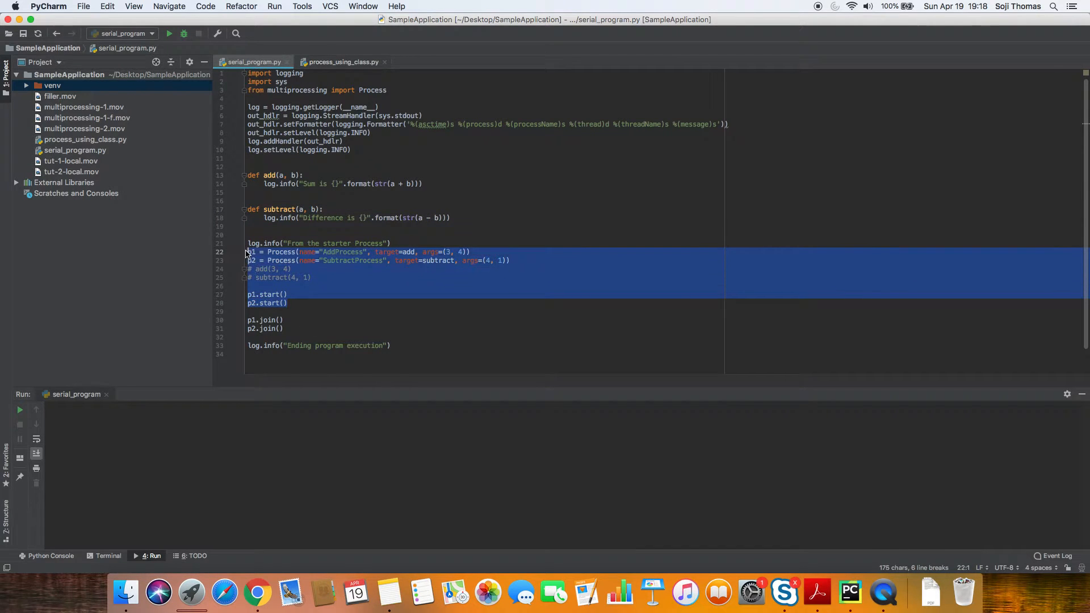
click(287, 294)
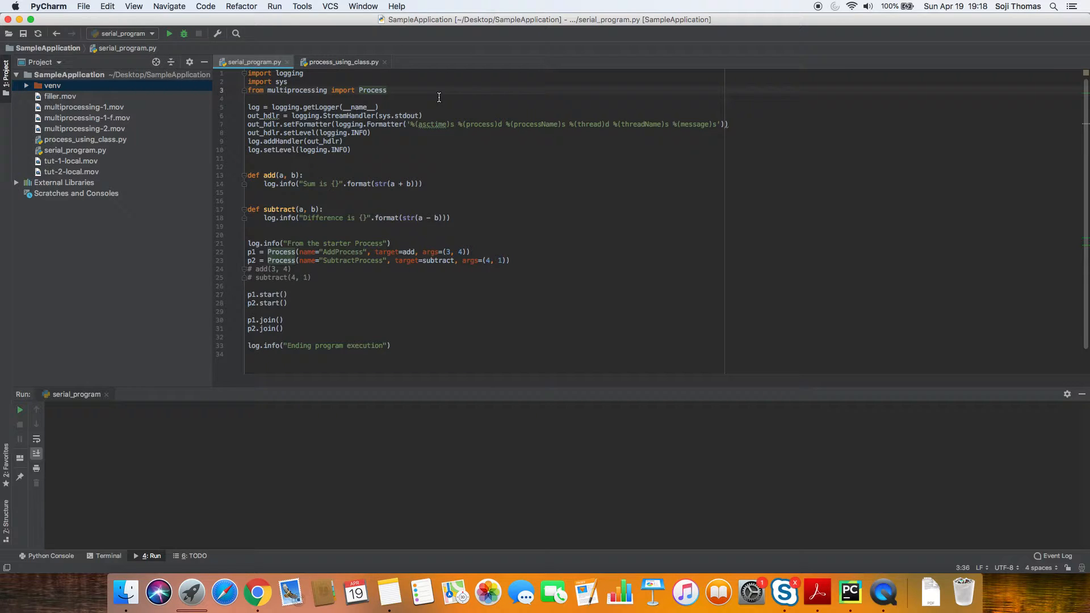
mouse_move(481, 274)
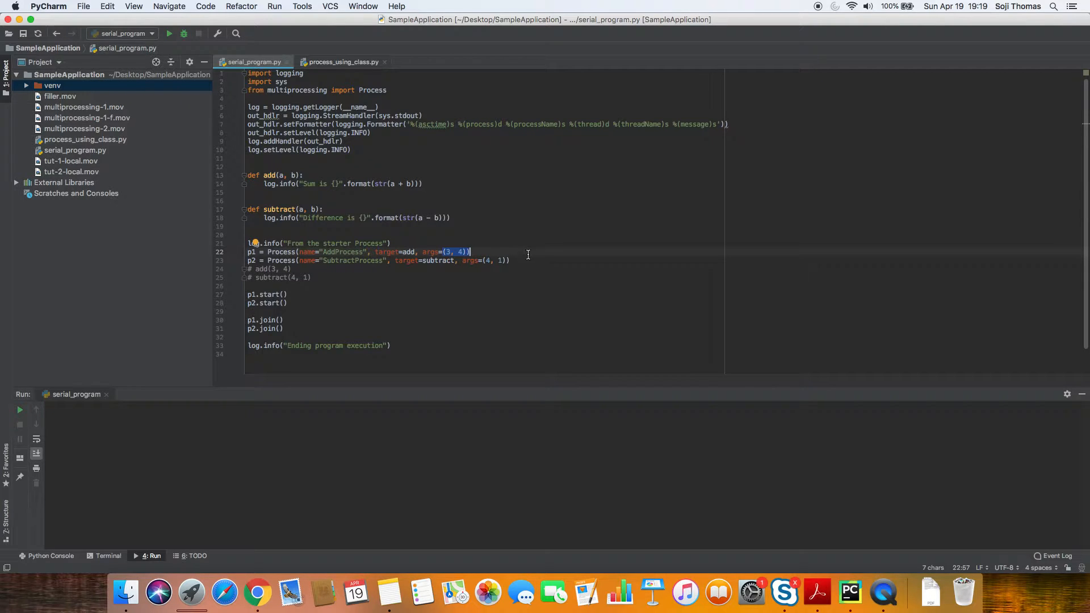
click(528, 254)
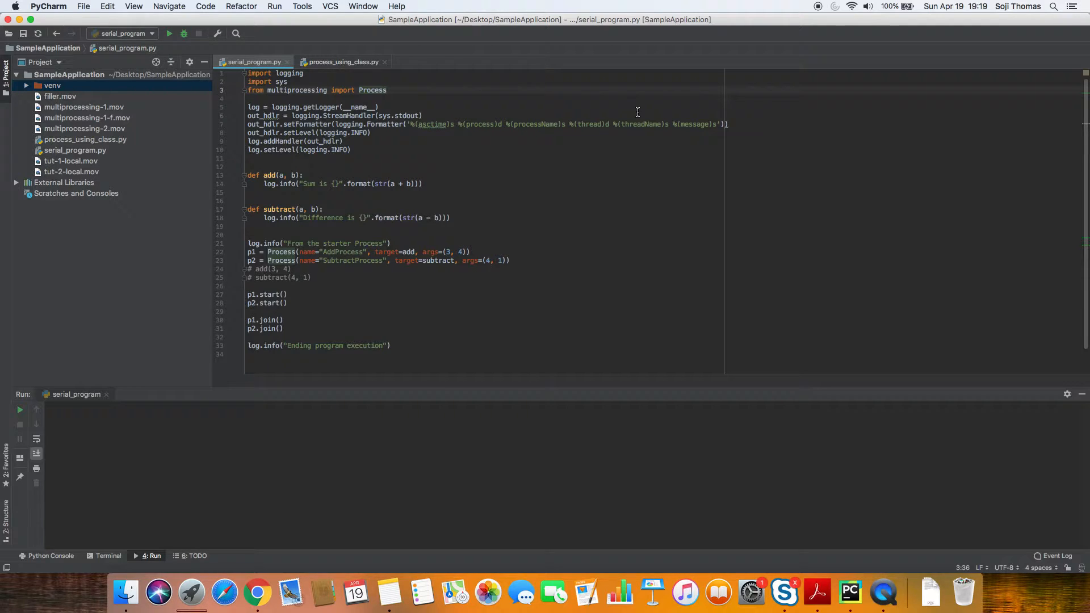
text(", ")
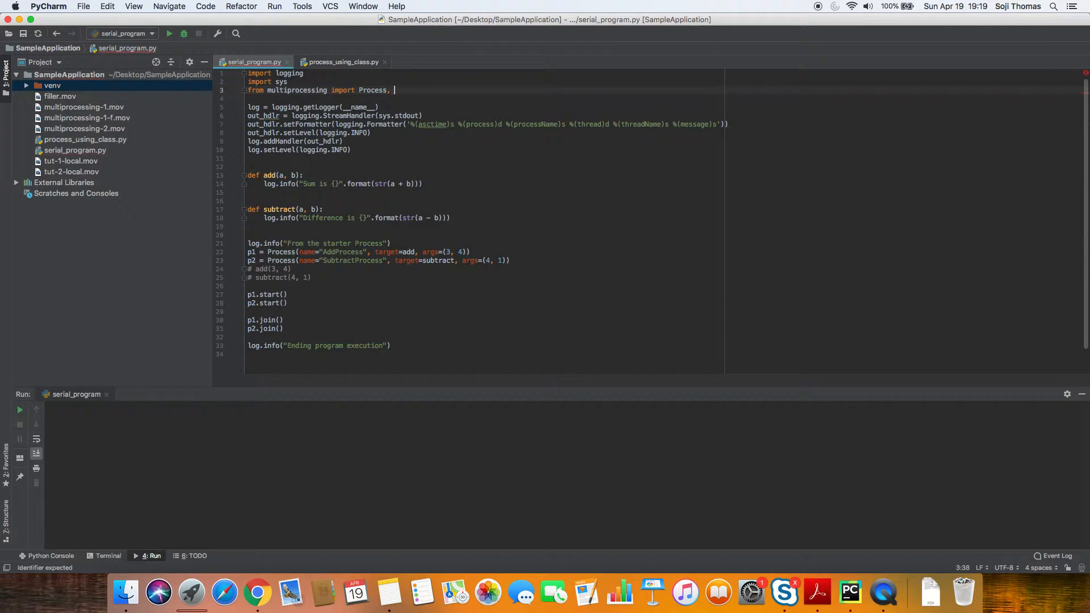
text(managers)
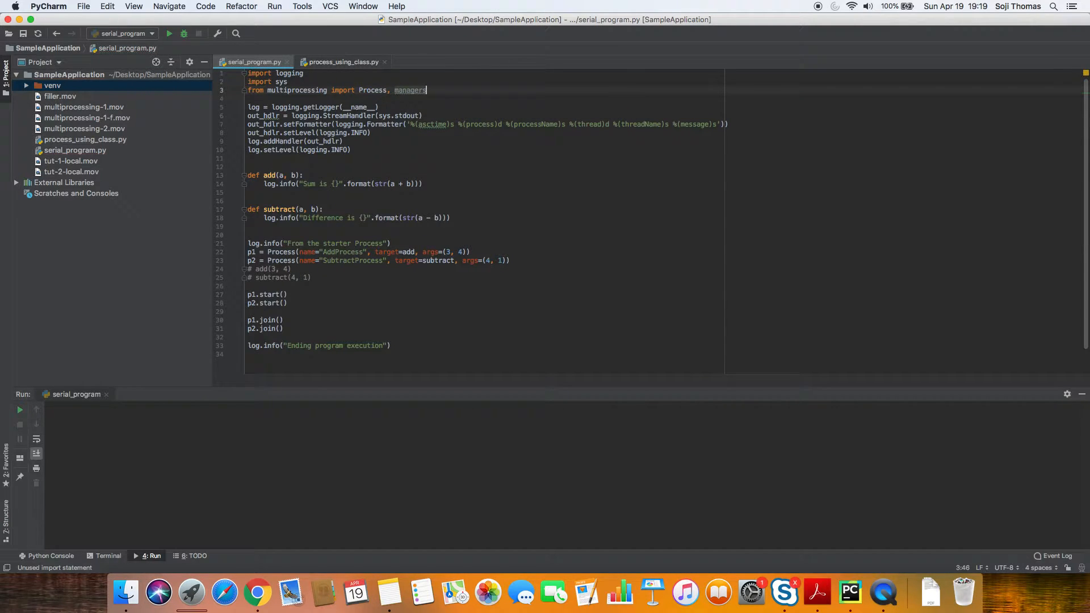
double_click(293, 90)
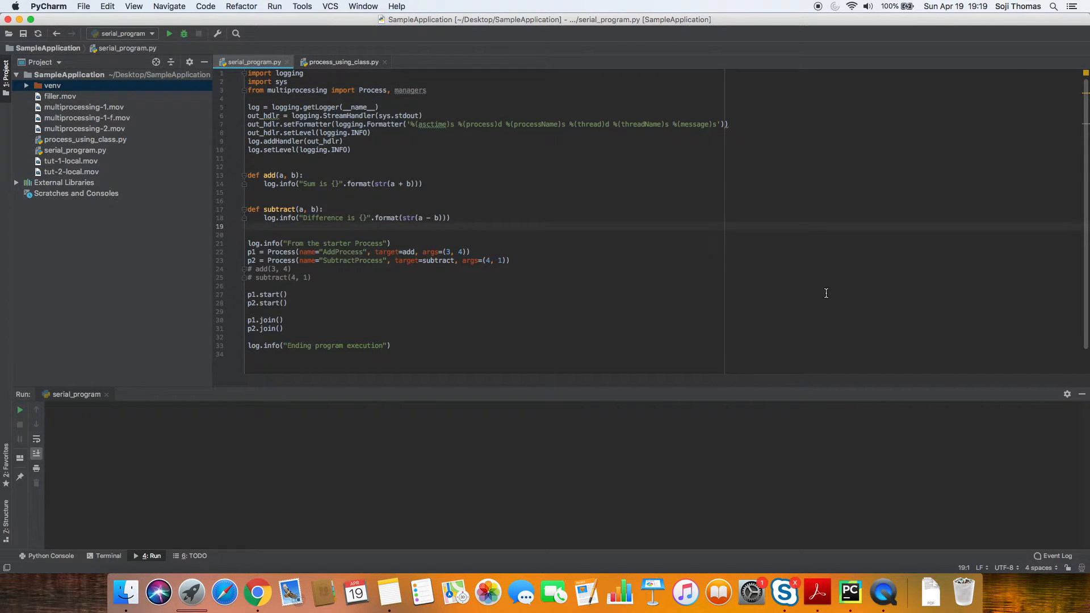
- Create q_mgr = managers.SyncManager() and start it after the starter log line
click(248, 235)
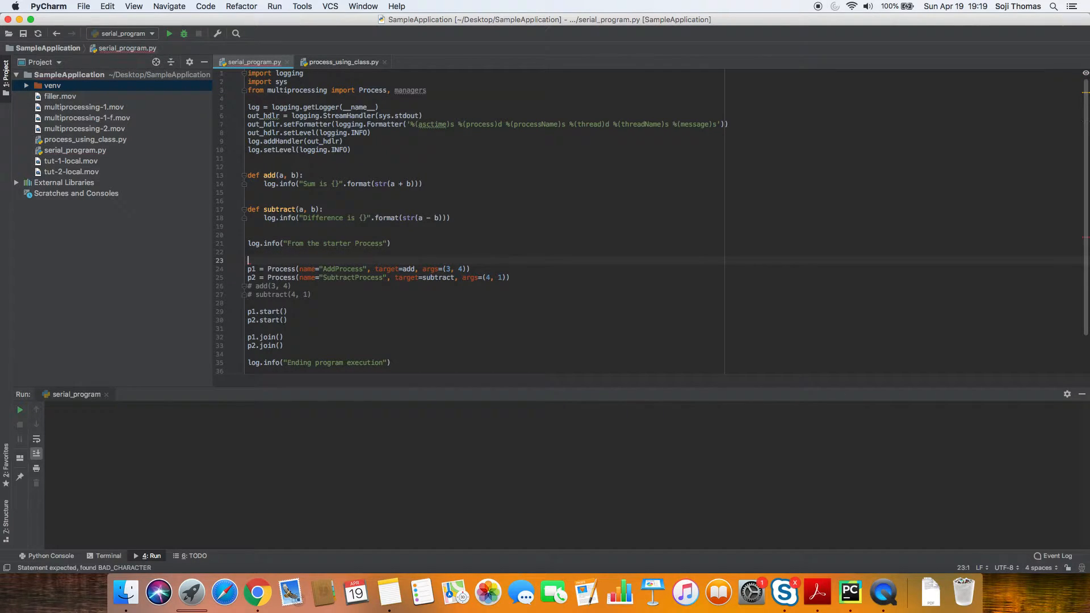
text(q_mgr = managers.SyncManager())
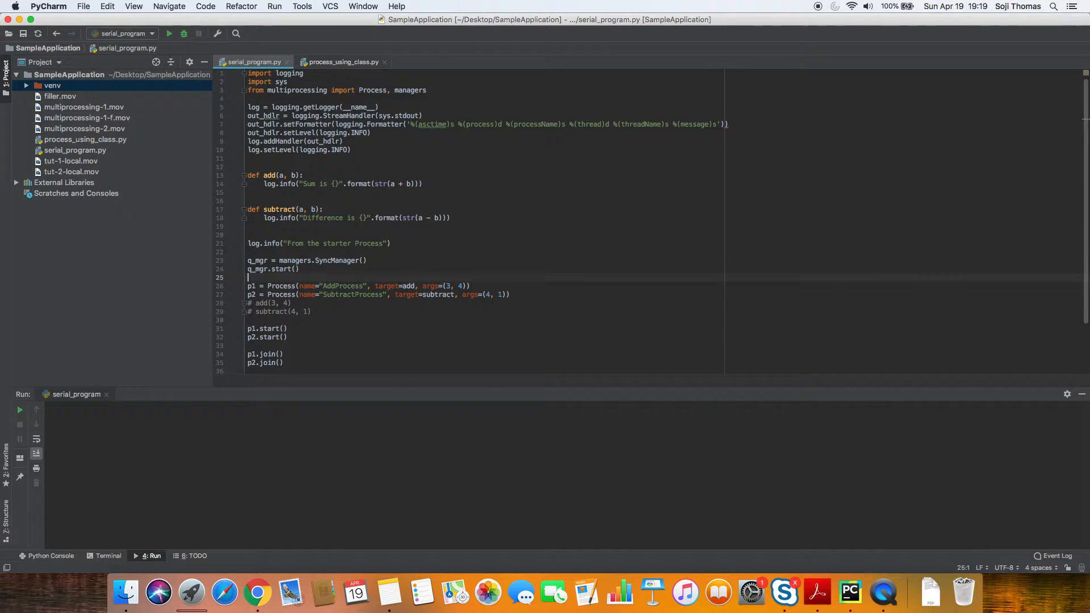
double_click(257, 260)
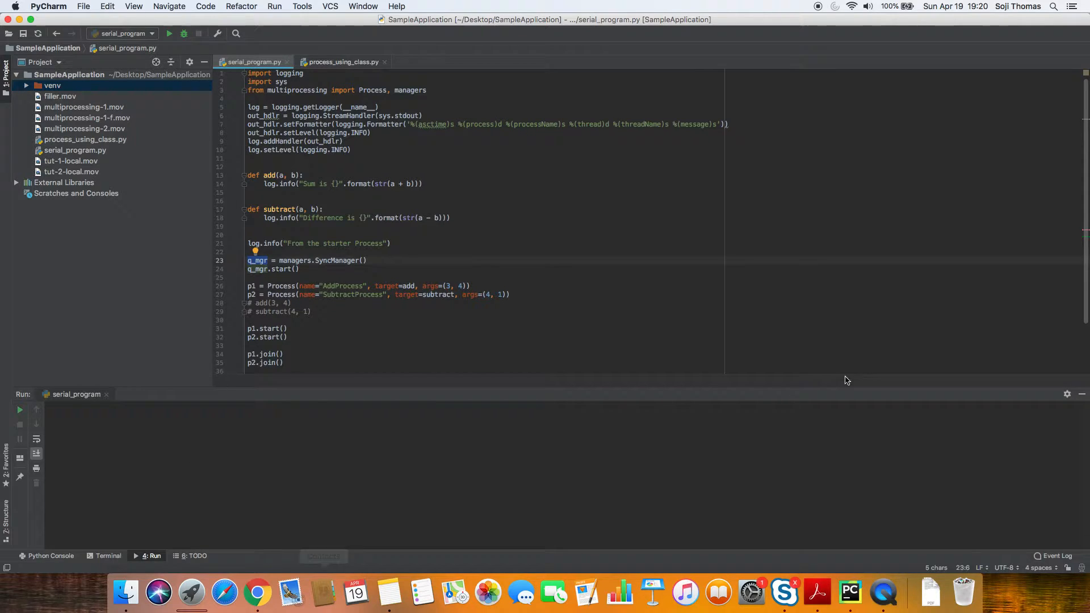
mouse_move(658, 142)
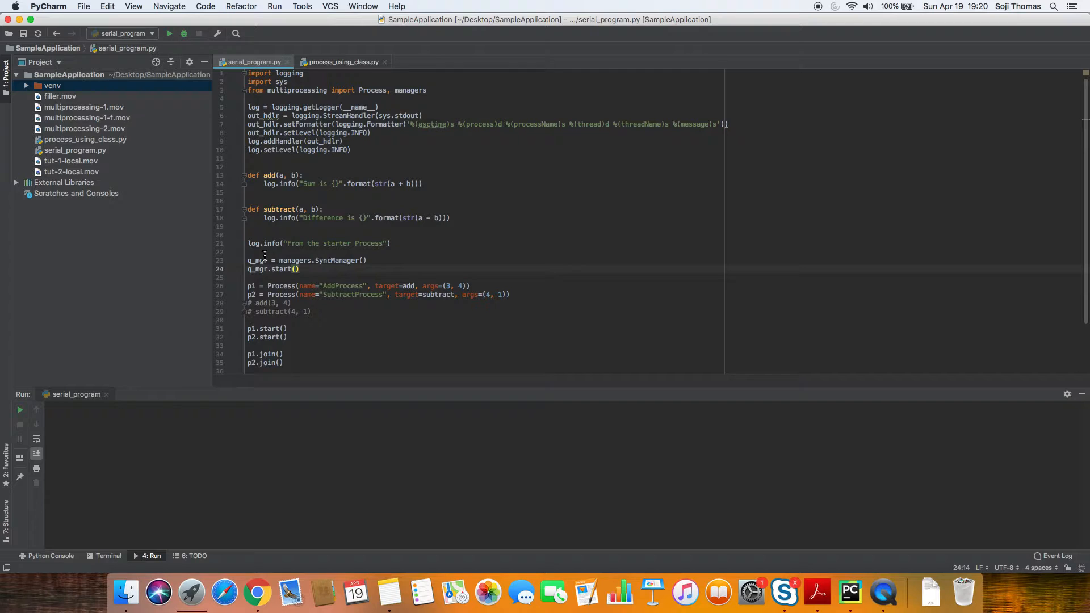
double_click(337, 260)
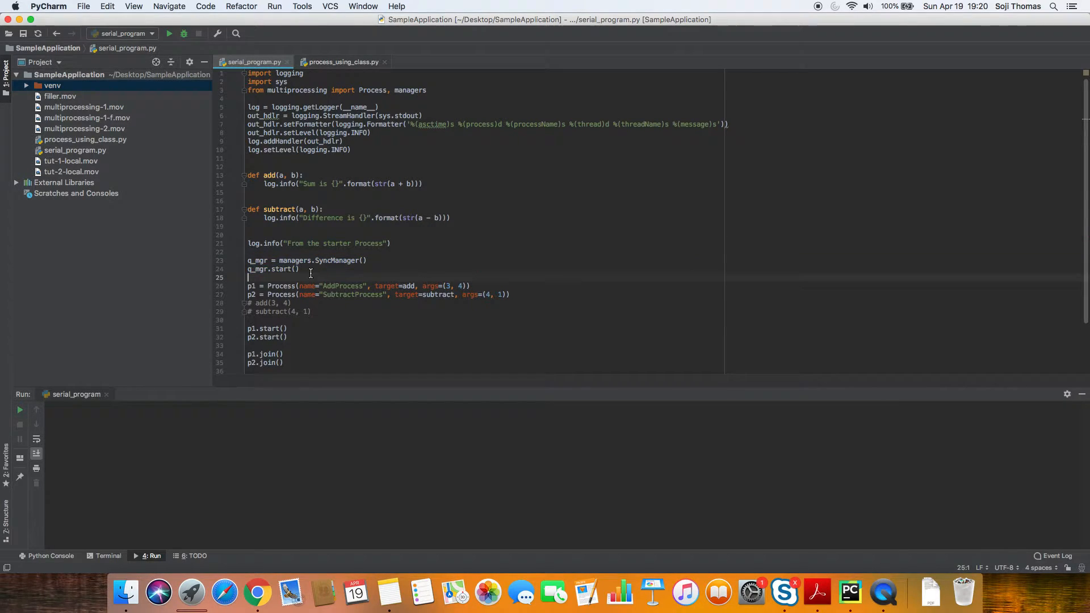
- Add add_q = q_mgr.Queue(-1) and subtract_q = q_mgr.Queue(-1) below q_mgr.start()
key(Return)
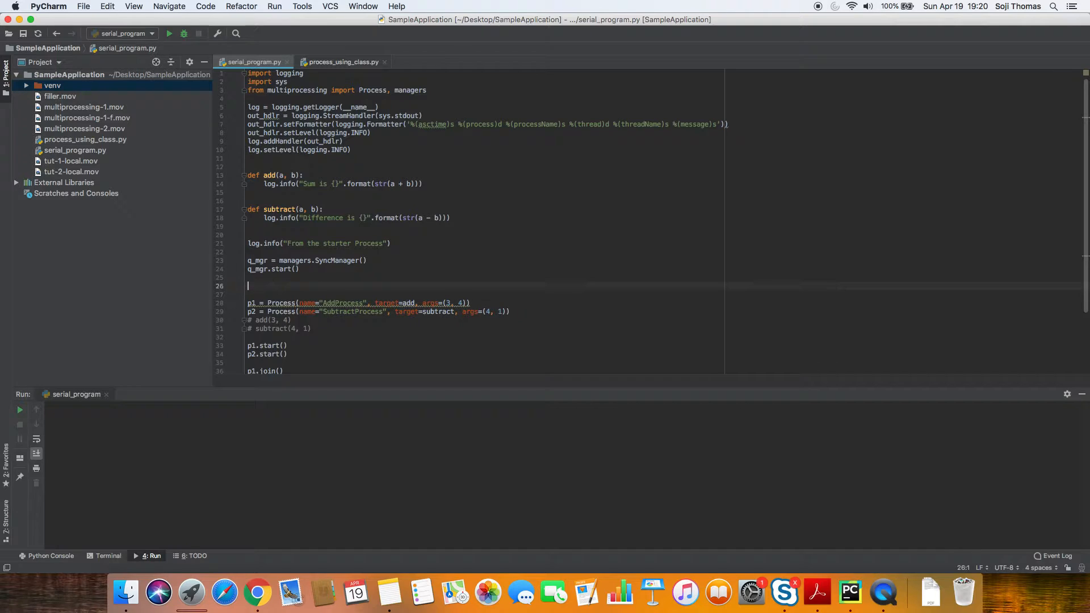
text(add_)
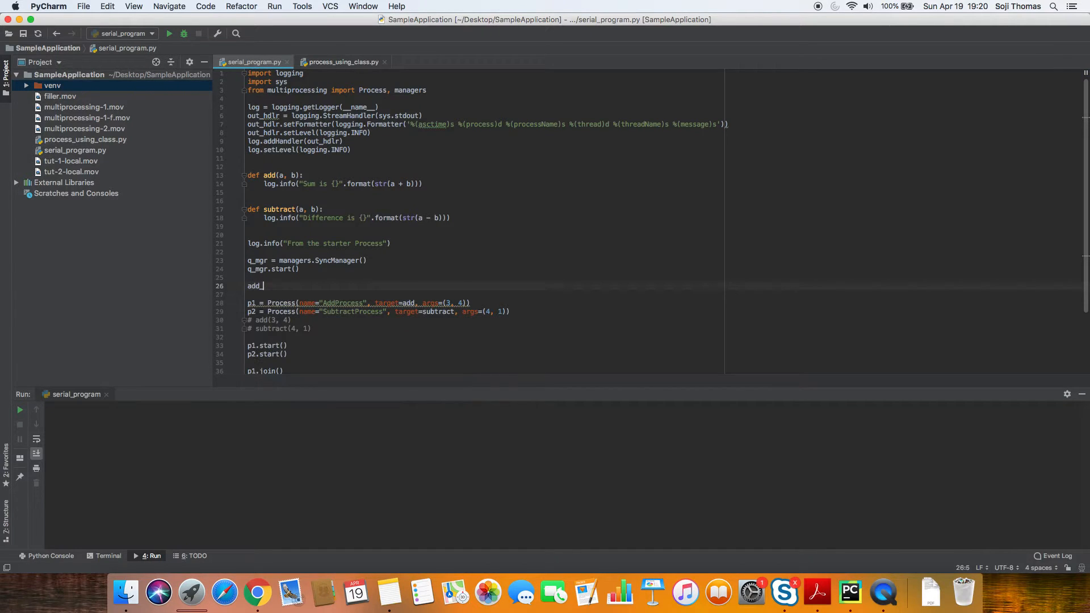
text(q =)
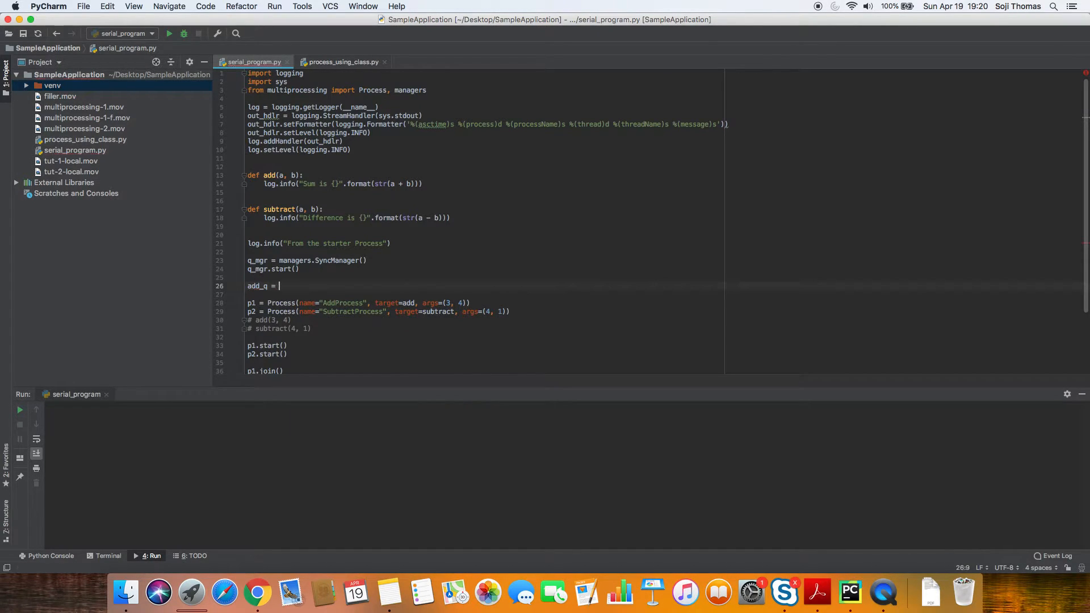
text(q_mgr)
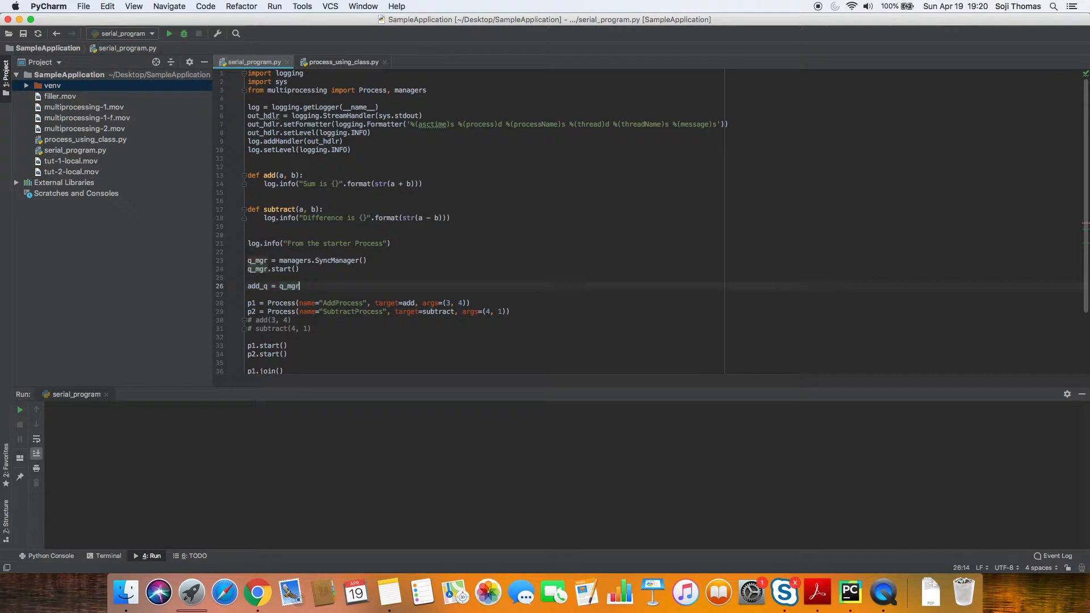
text(.Queue())
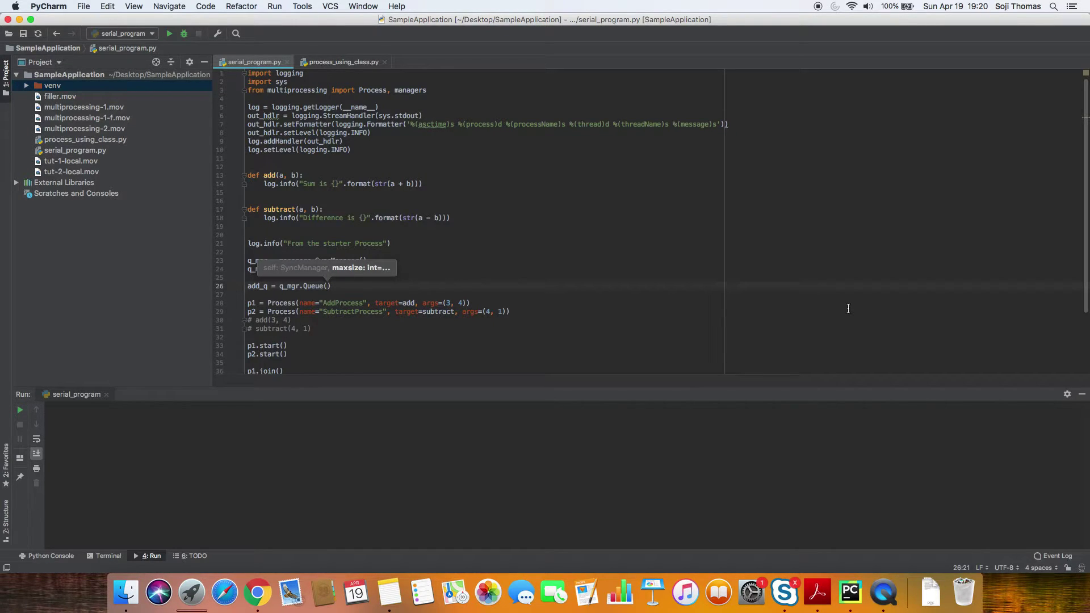
text(-1)
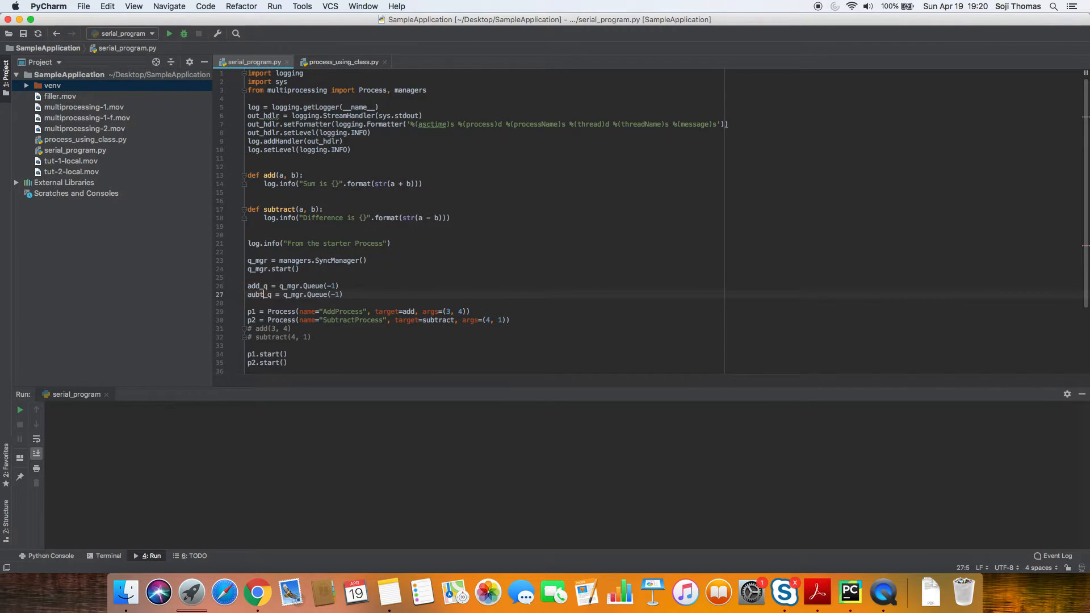
text(ract)
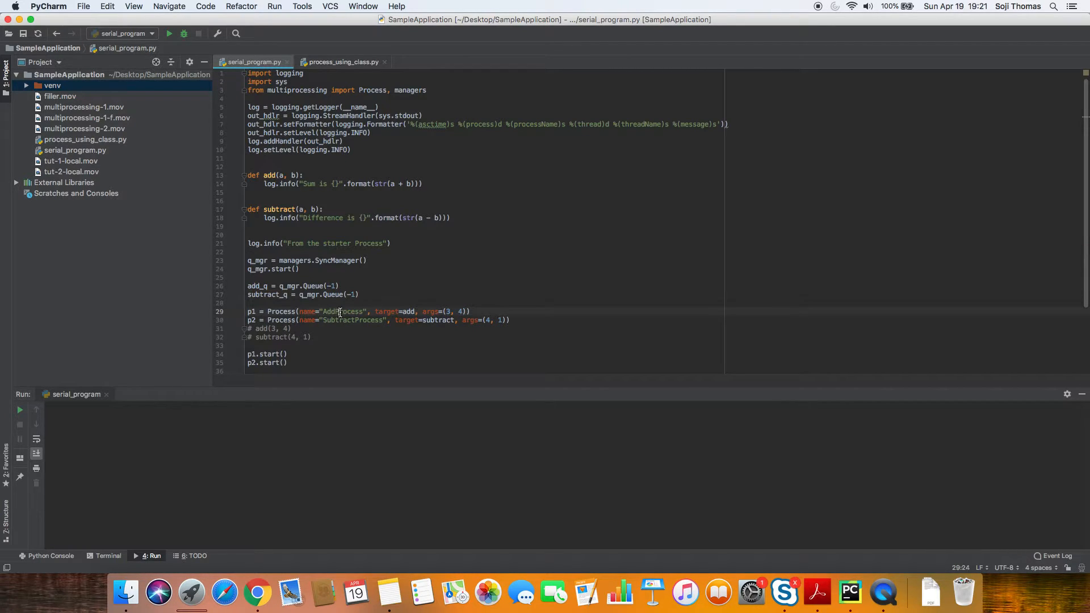
- Pass (add_q,) to AddProcess and (subtract_q,) to SubtractProcess, and change add to add(q)
double_click(353, 320)
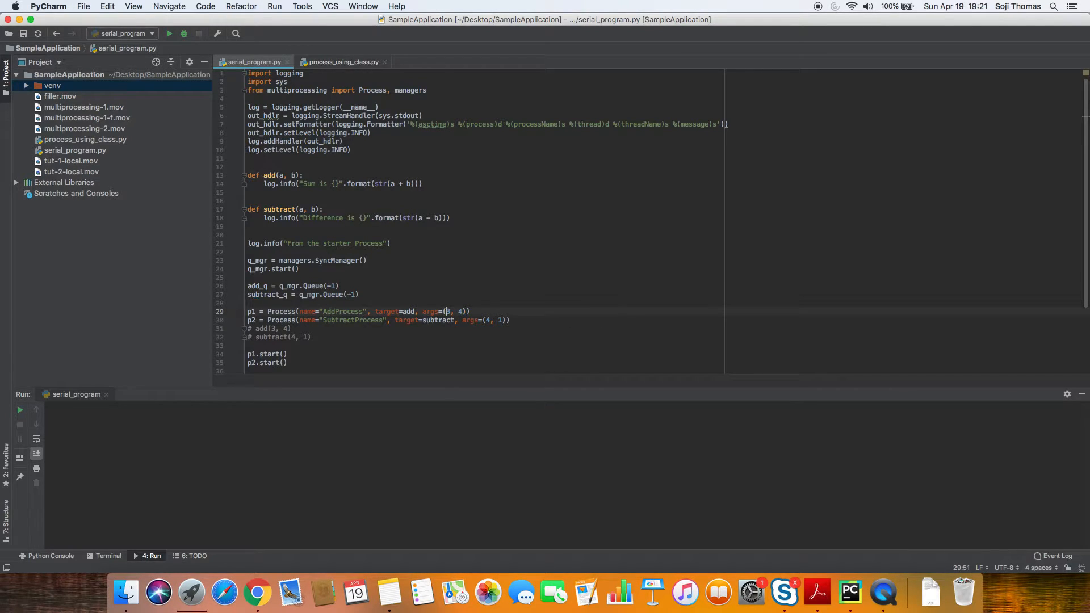
drag(445, 310, 465, 310)
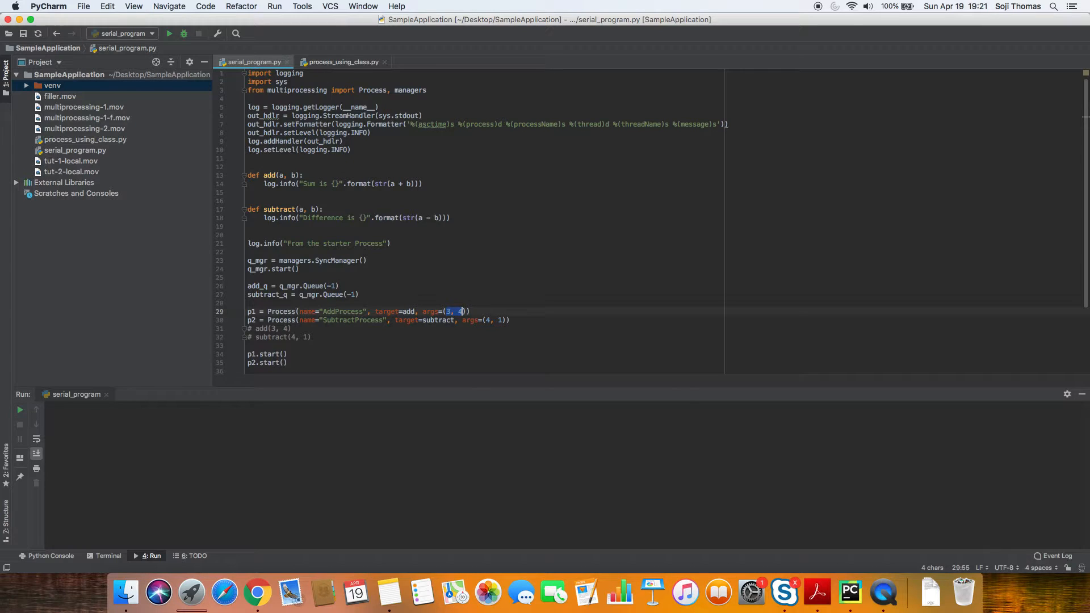
text(add_q)
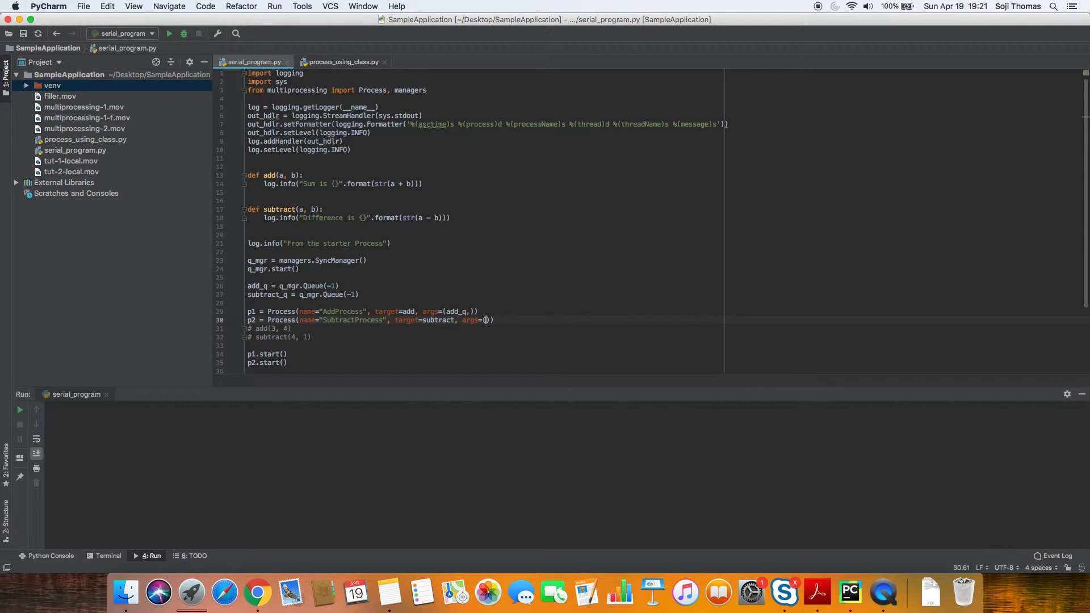
text(subtract_q,)
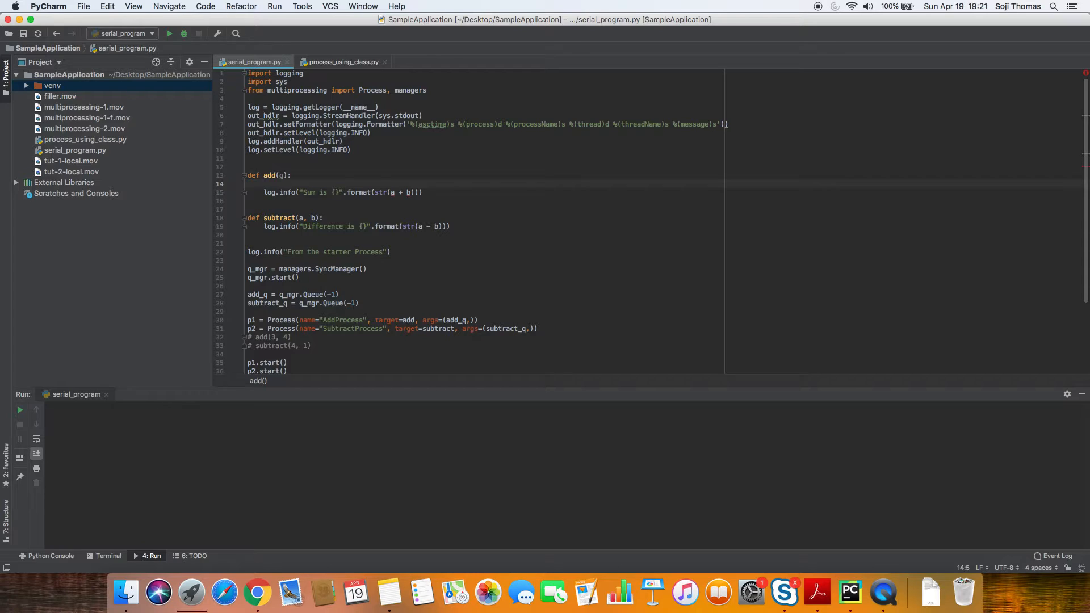
- Wrap add's log line in a while True loop that first reads msg = q.get()
text(whil)
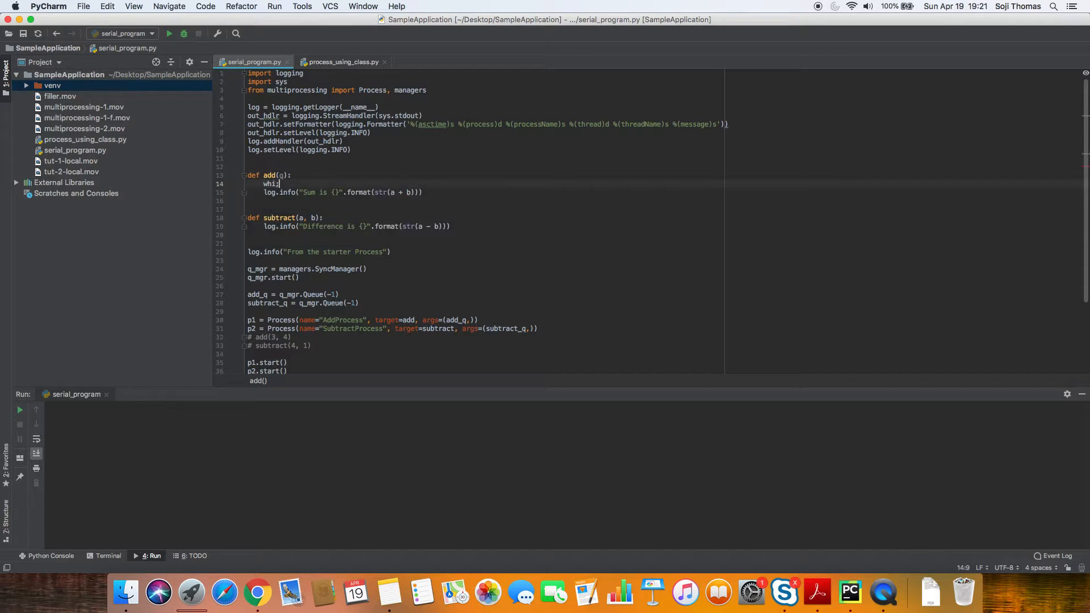
text(le)
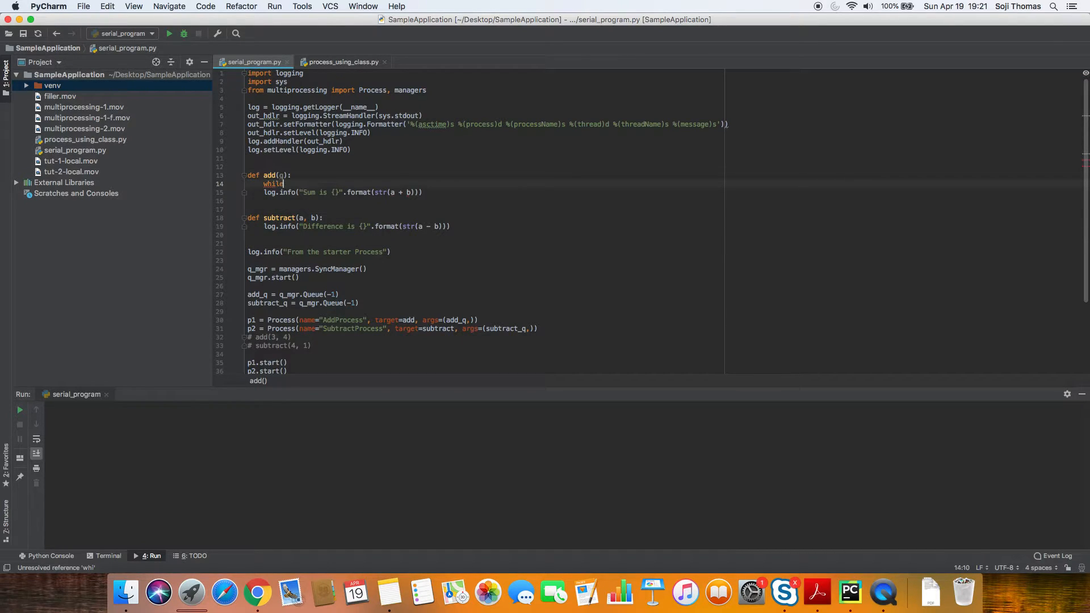
text(Try)
text(msg)
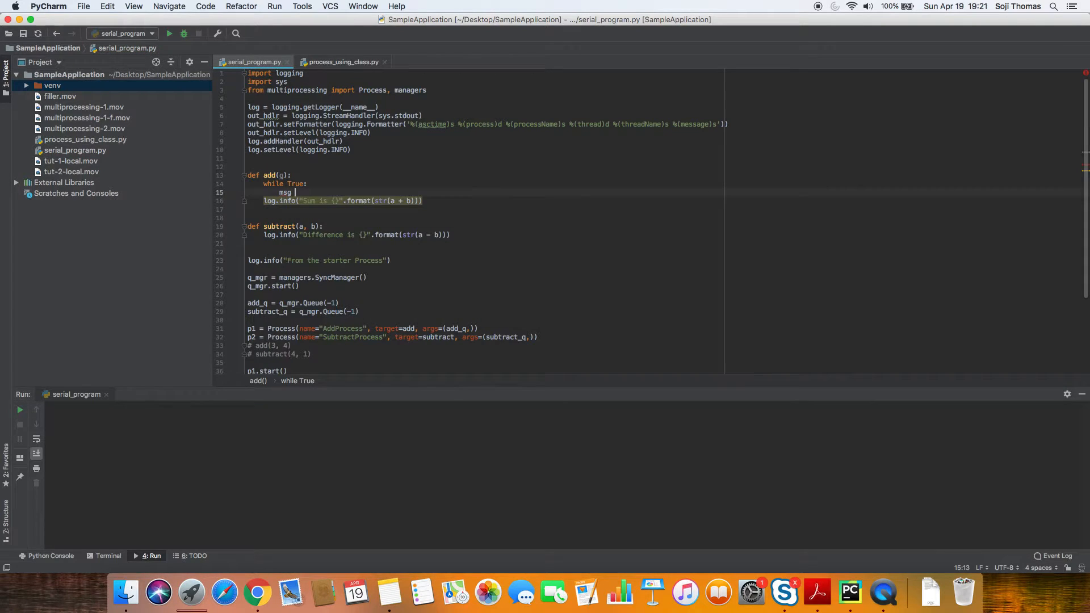
text(= q.g)
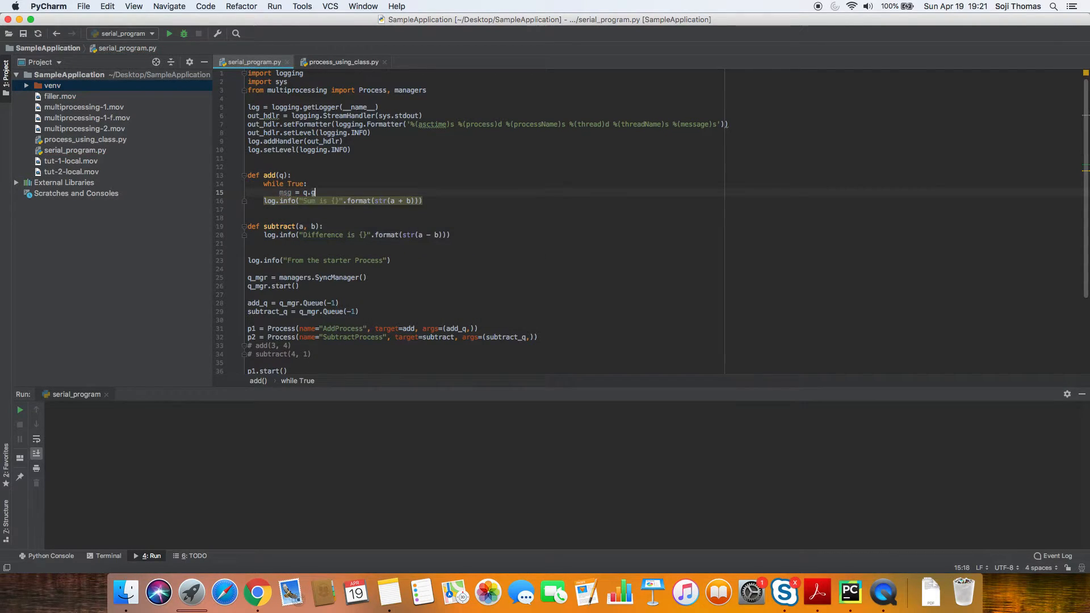
text(et())
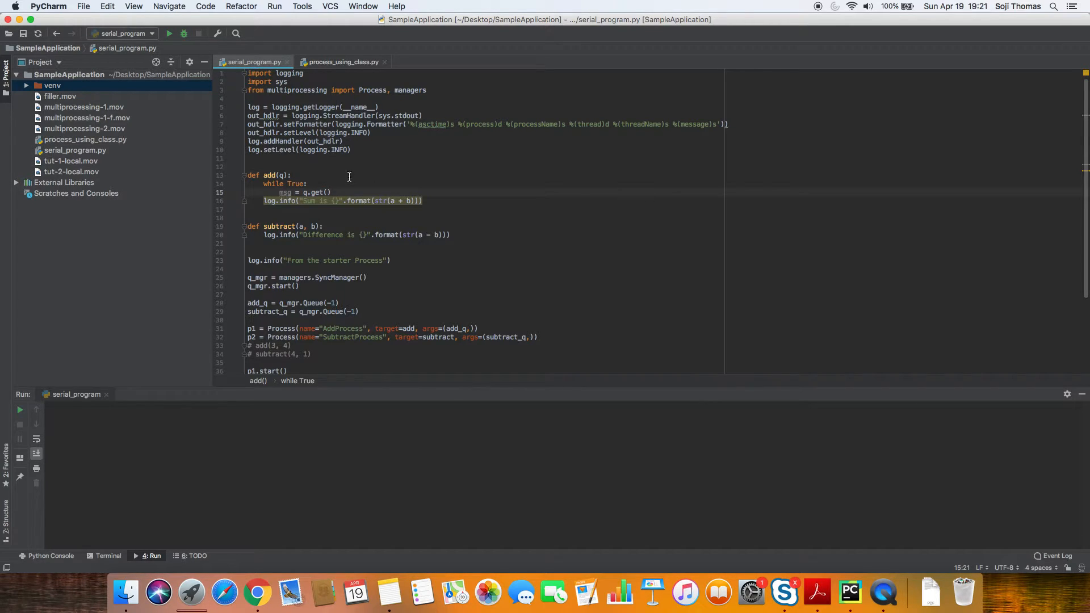
mouse_move(699, 196)
text(p2.start()
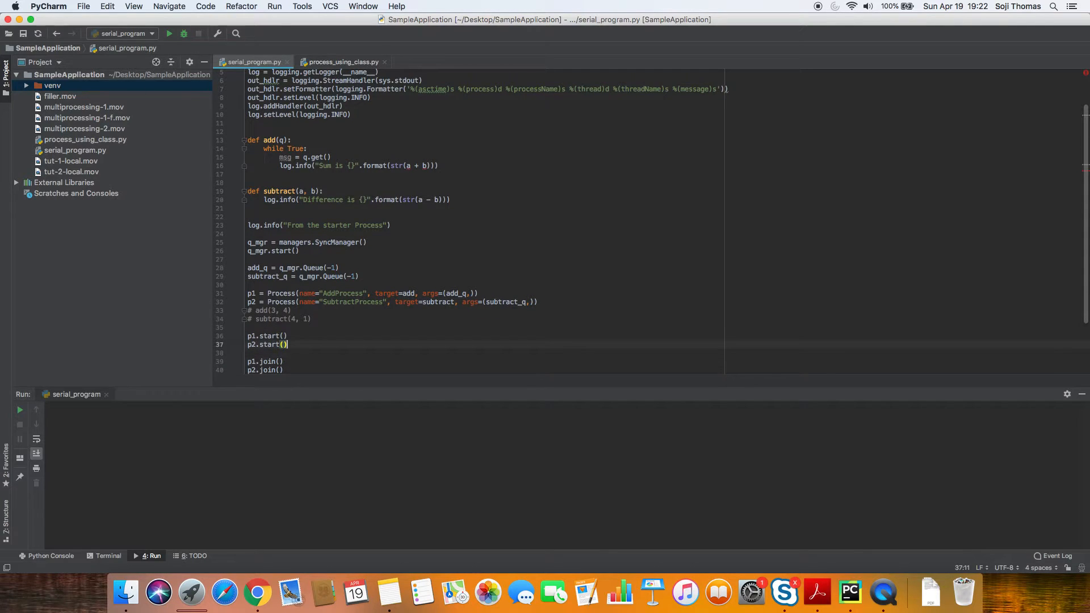
- Put the dictionary {'a': 5, 'b': 4} onto add_q below p2.start()
text(add)
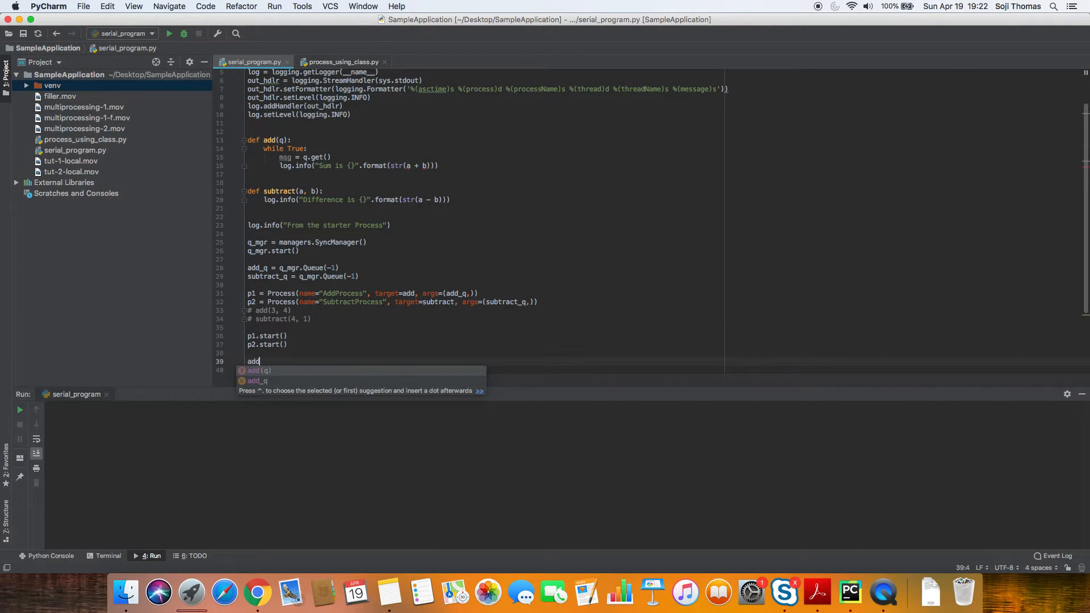
text(_q.)
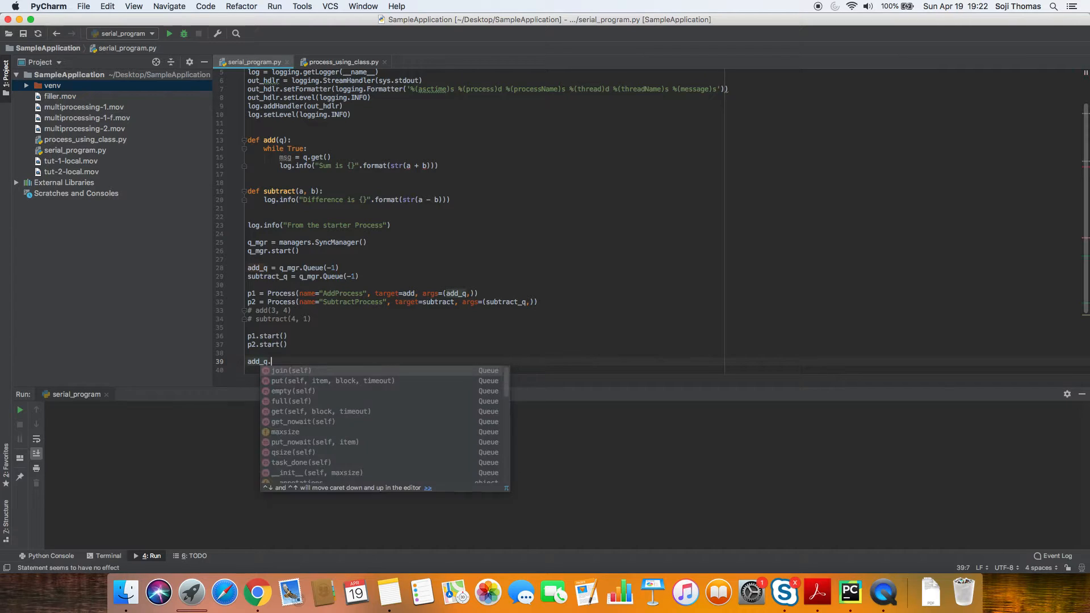
text(put()
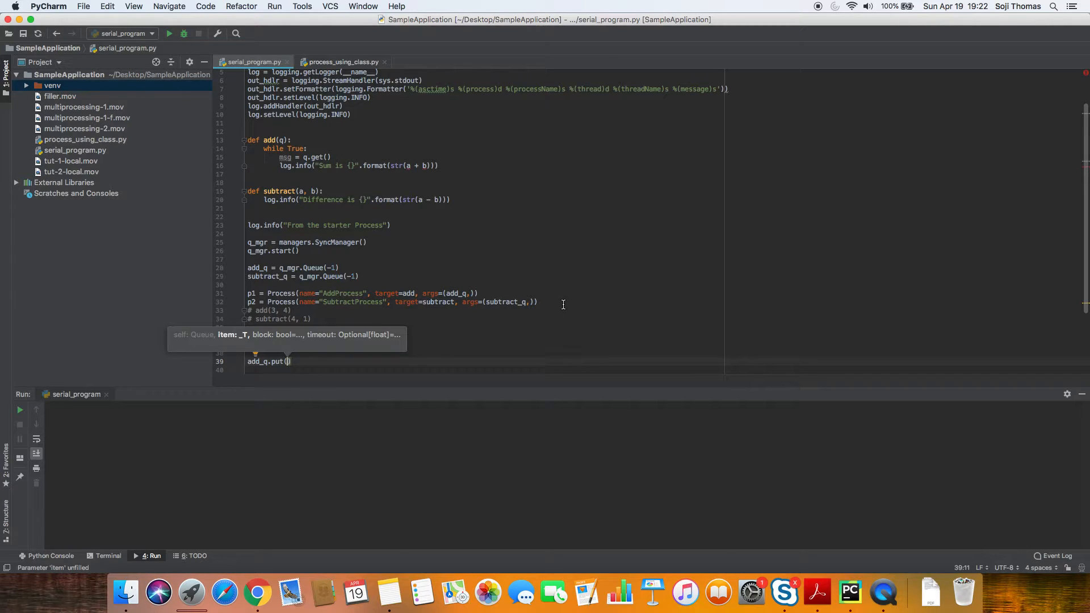
text({})
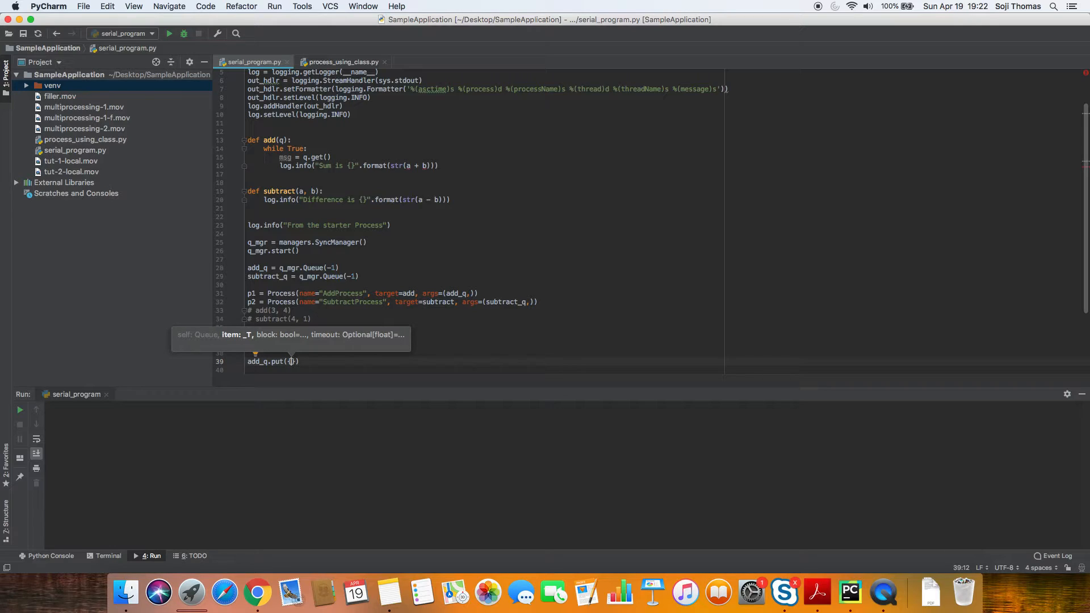
text('a')
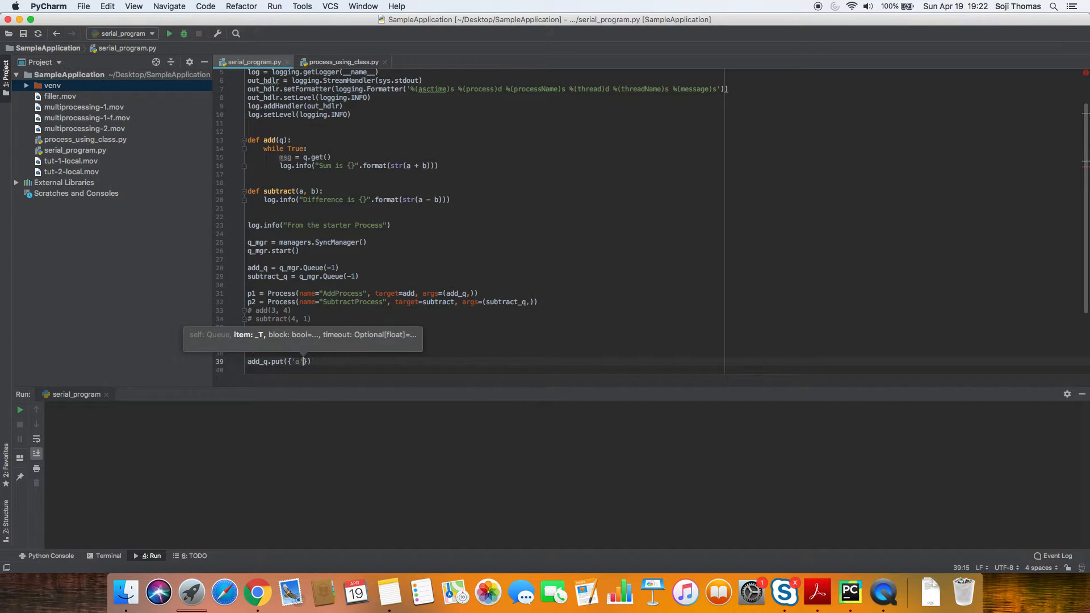
text(:)
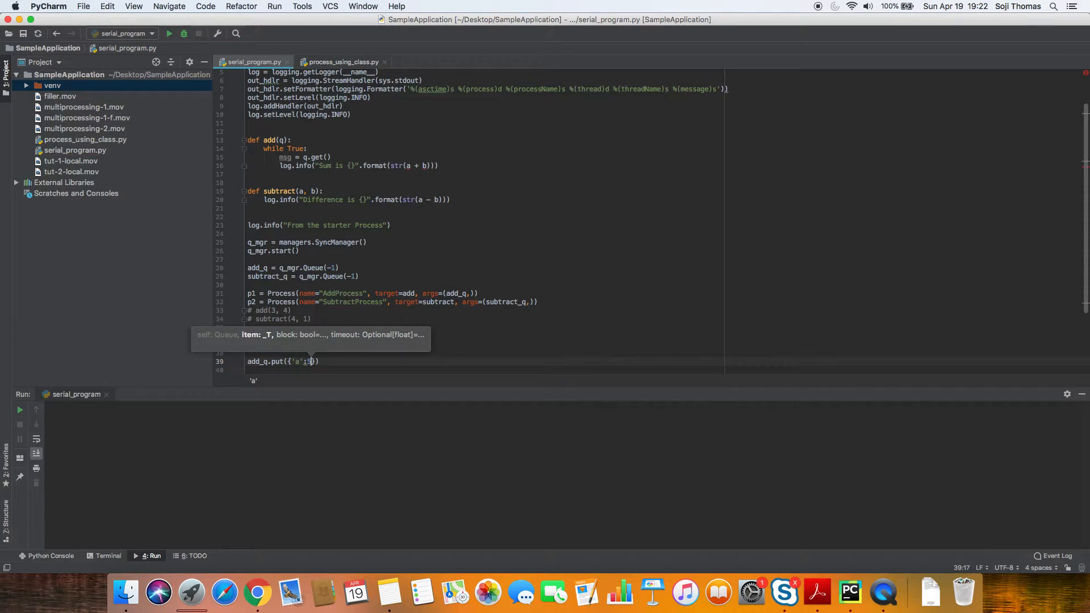
text(5,)
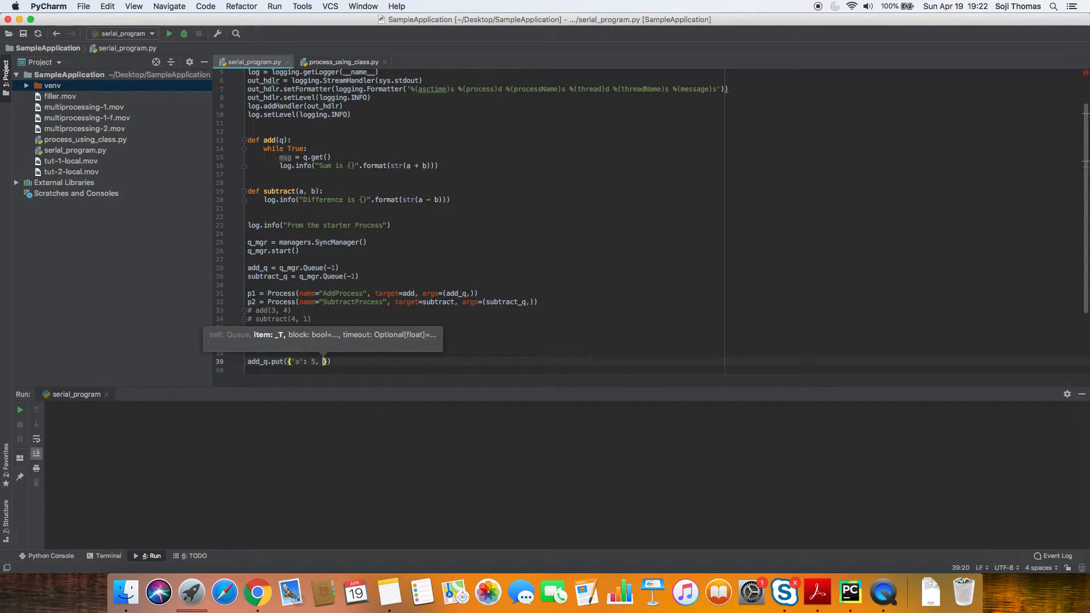
text('b':)
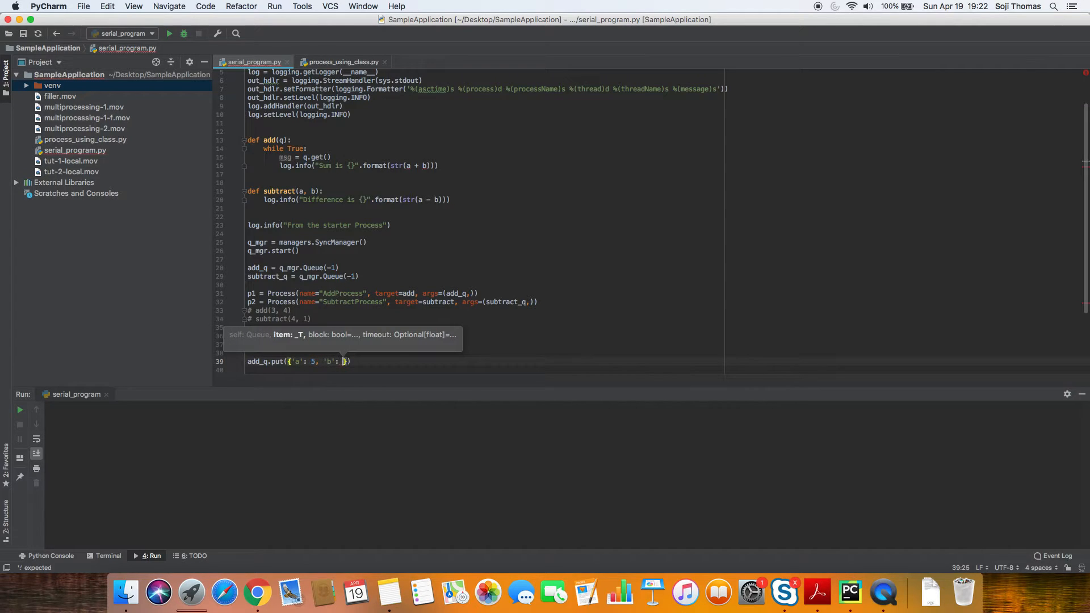
text(4)
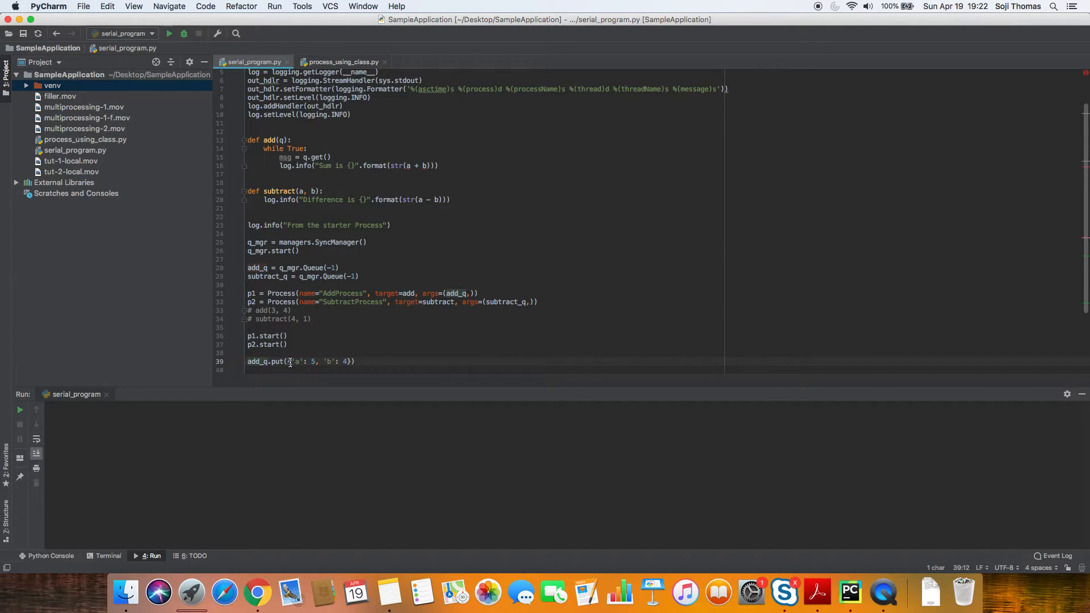
- Replace a and b in add's log.info line with msg['a'] and msg['b']
drag(290, 360, 353, 361)
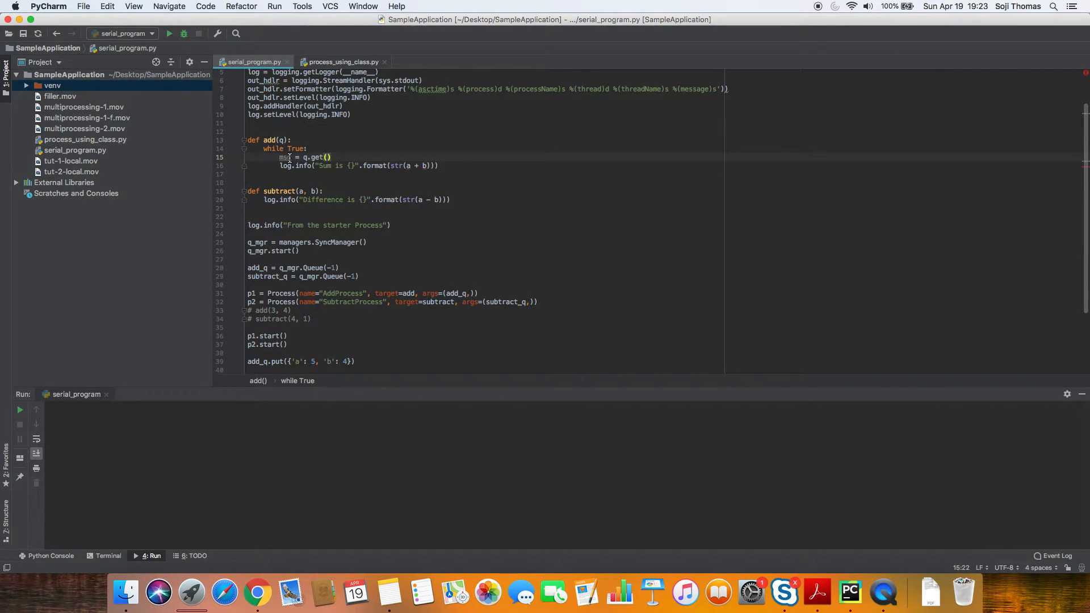
double_click(285, 157)
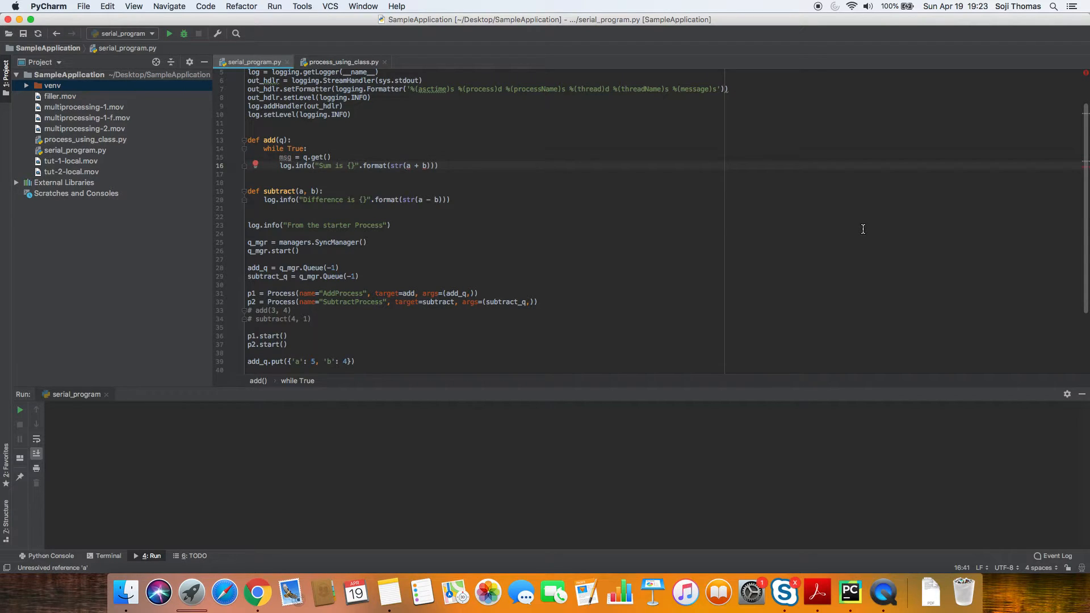
text(ms)
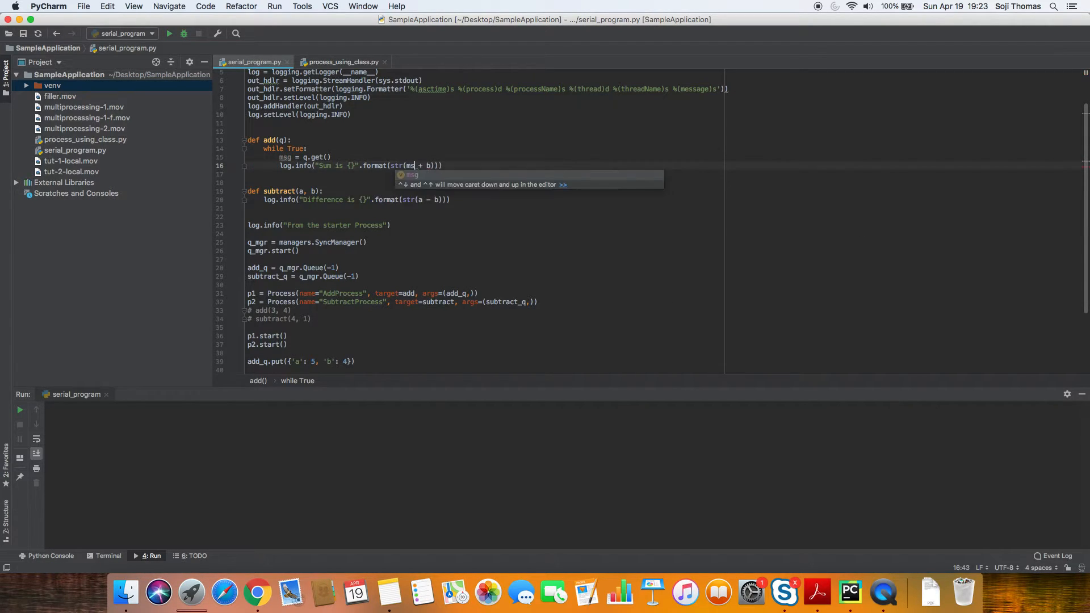
text(['a)
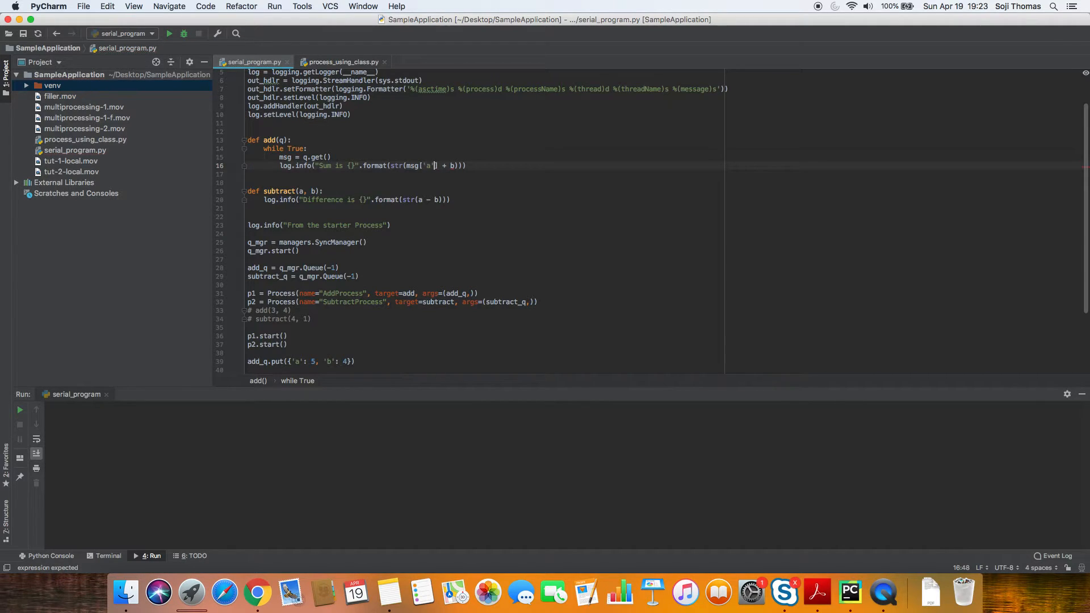
text(ms)
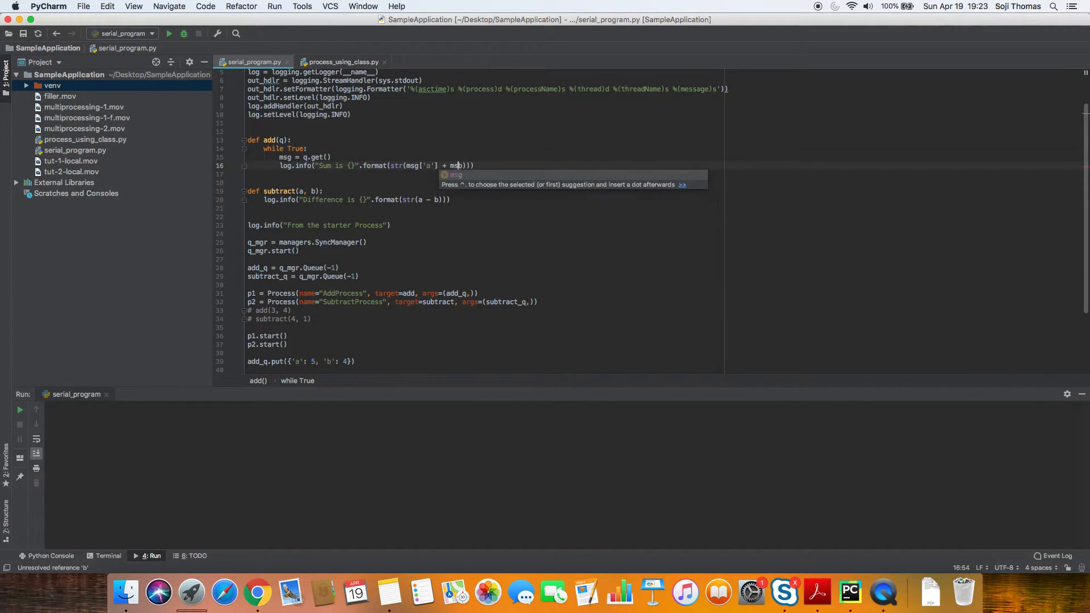
text([)
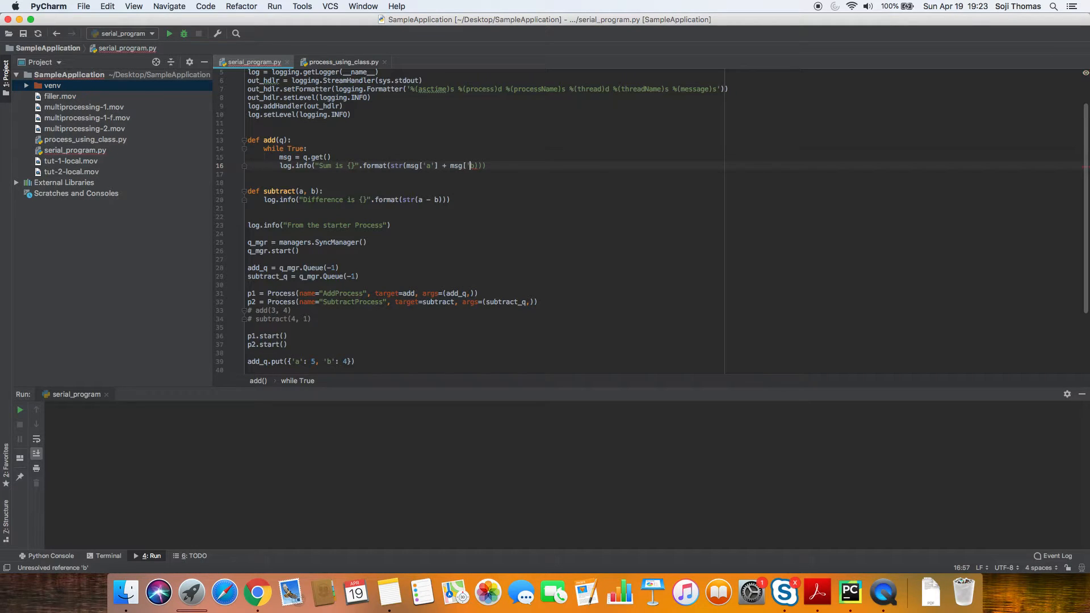
text(')
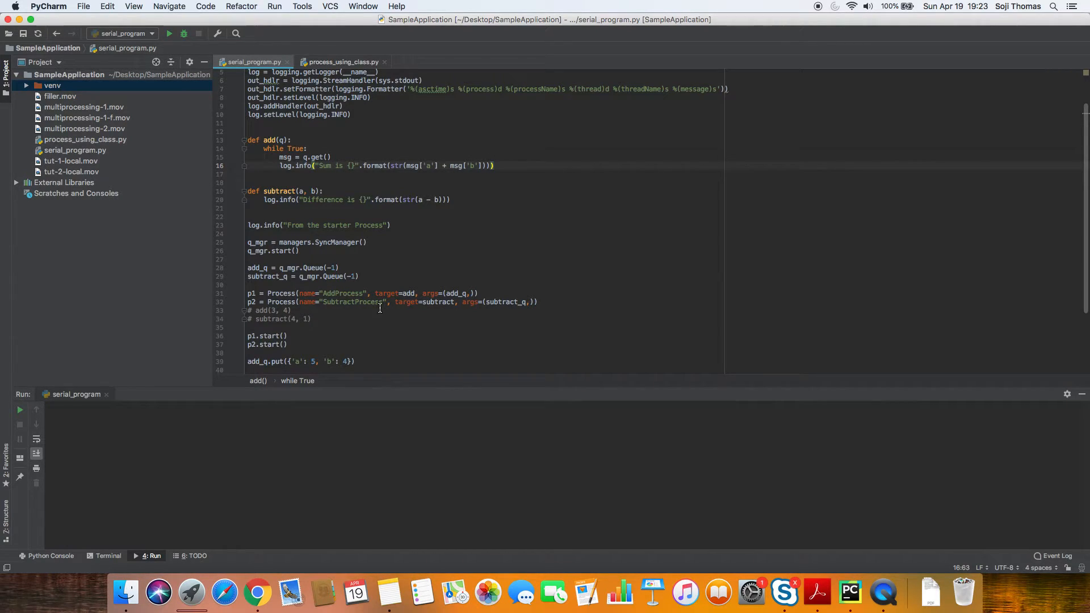
drag(259, 293, 450, 293)
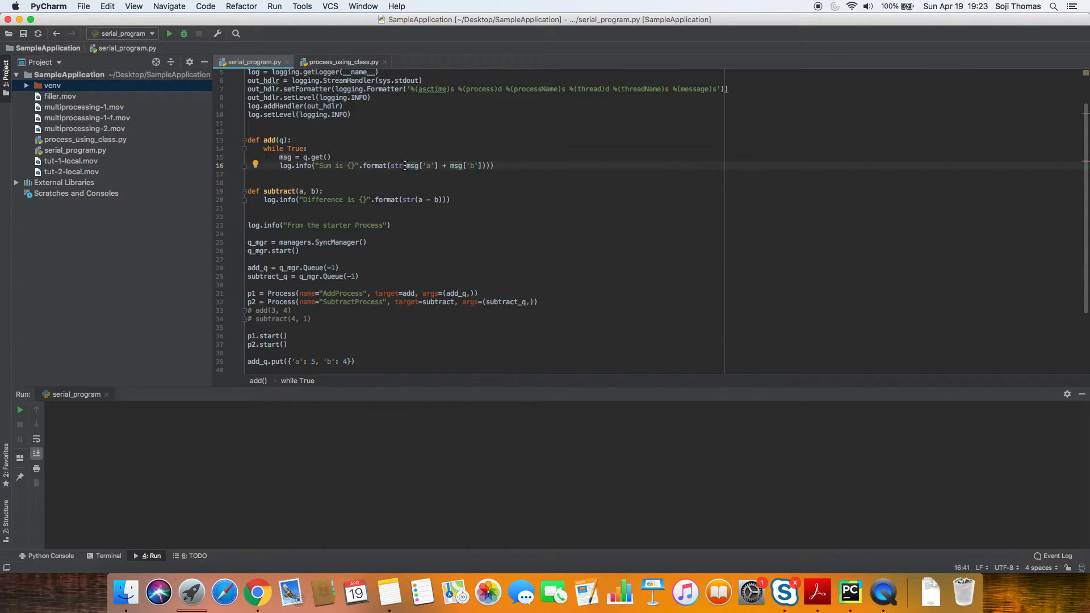
drag(406, 165, 477, 165)
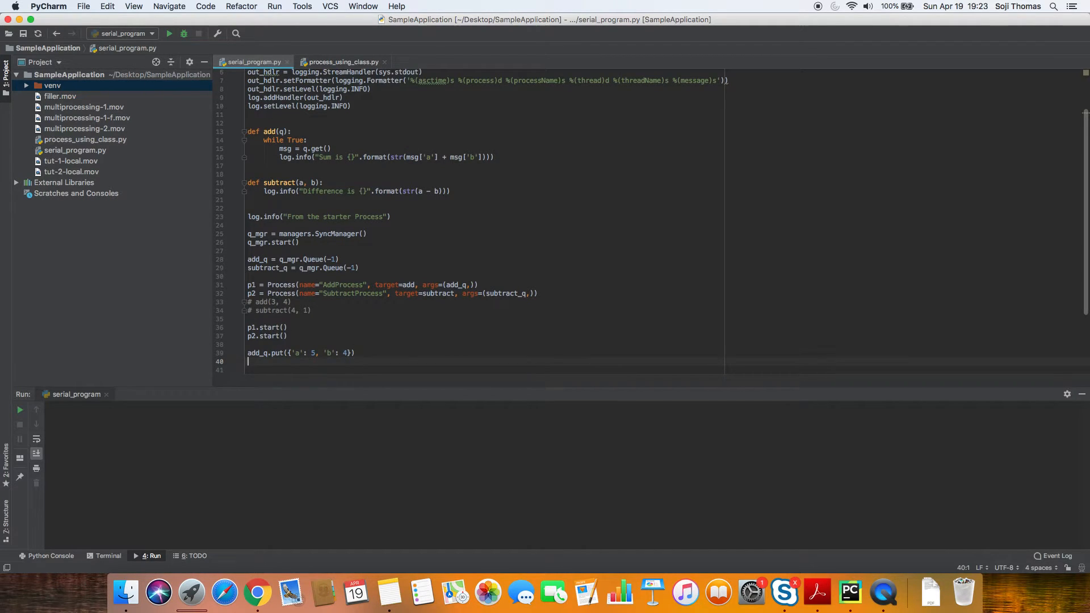
- Add subtract_q.put({'a': 9, 'b': 2}) on line 40 after the add_q put
text(subtract_q)
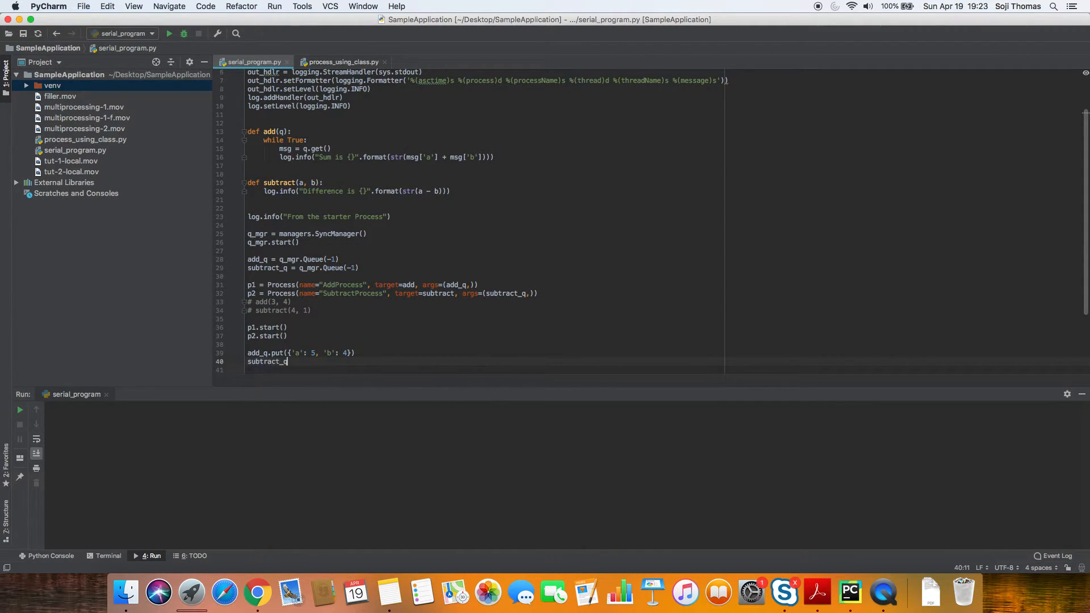
text(.put)
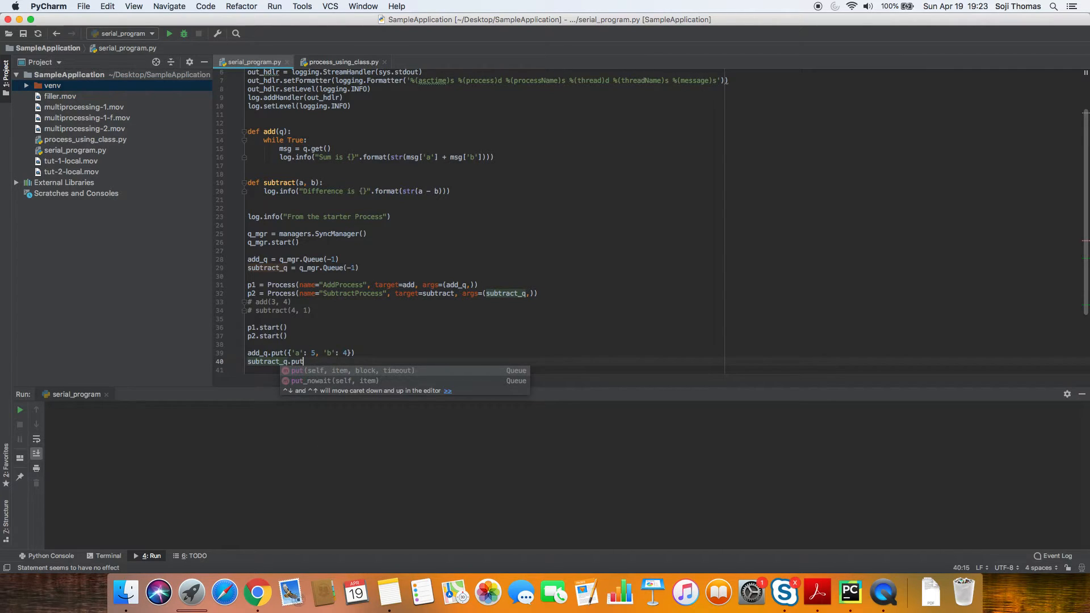
text(({})
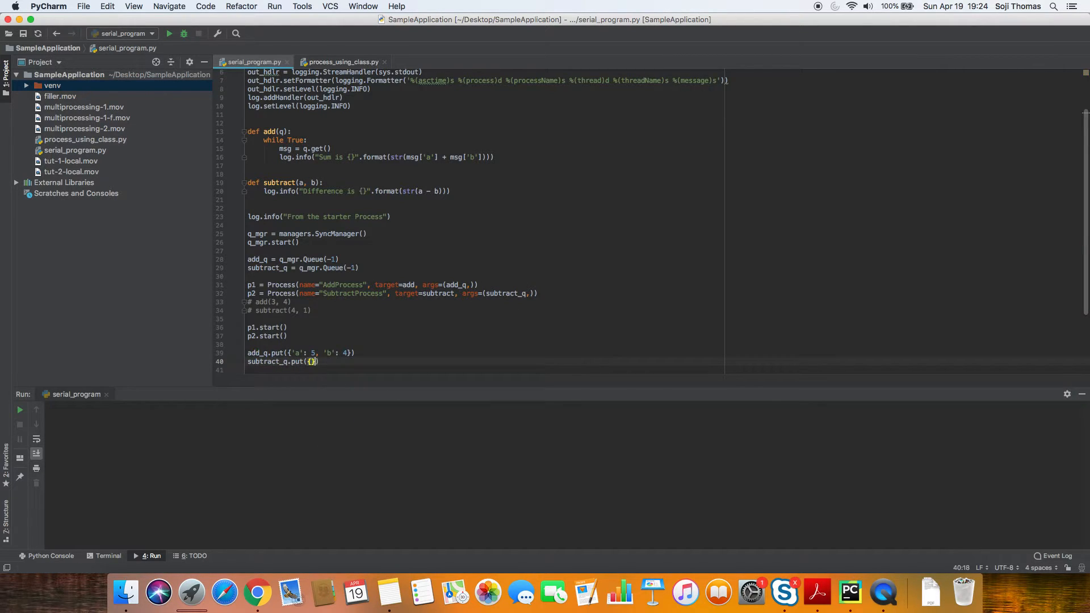
text('a':)
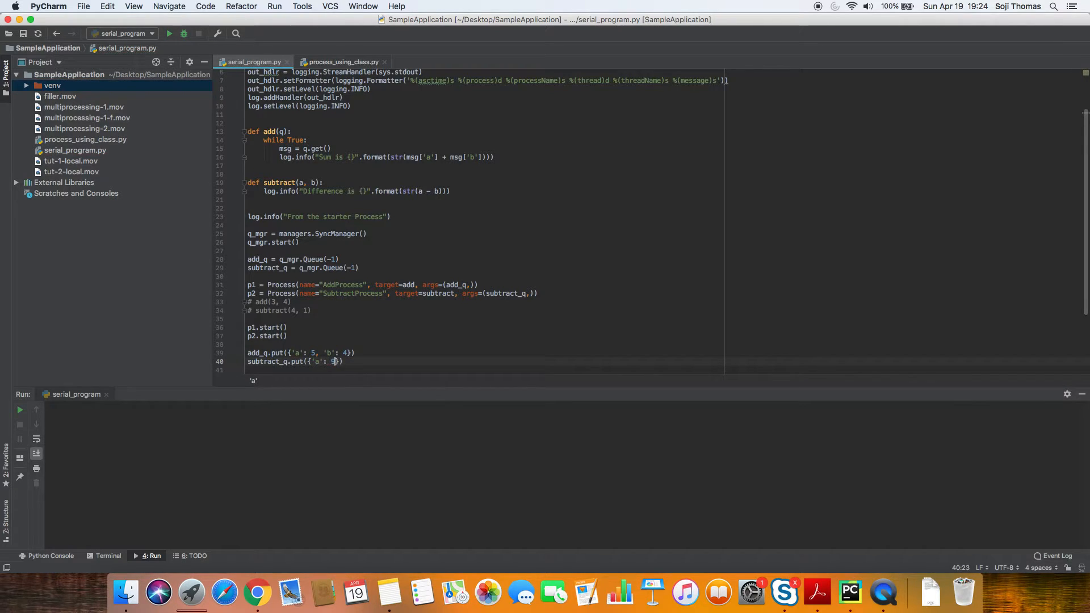
text(9, 'b')
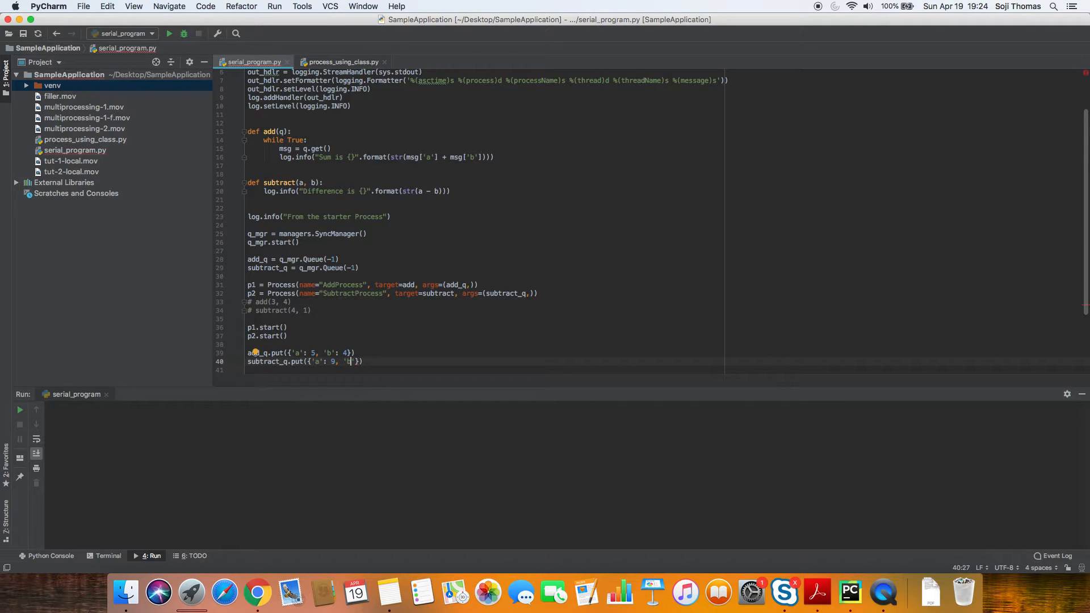
text('b':)
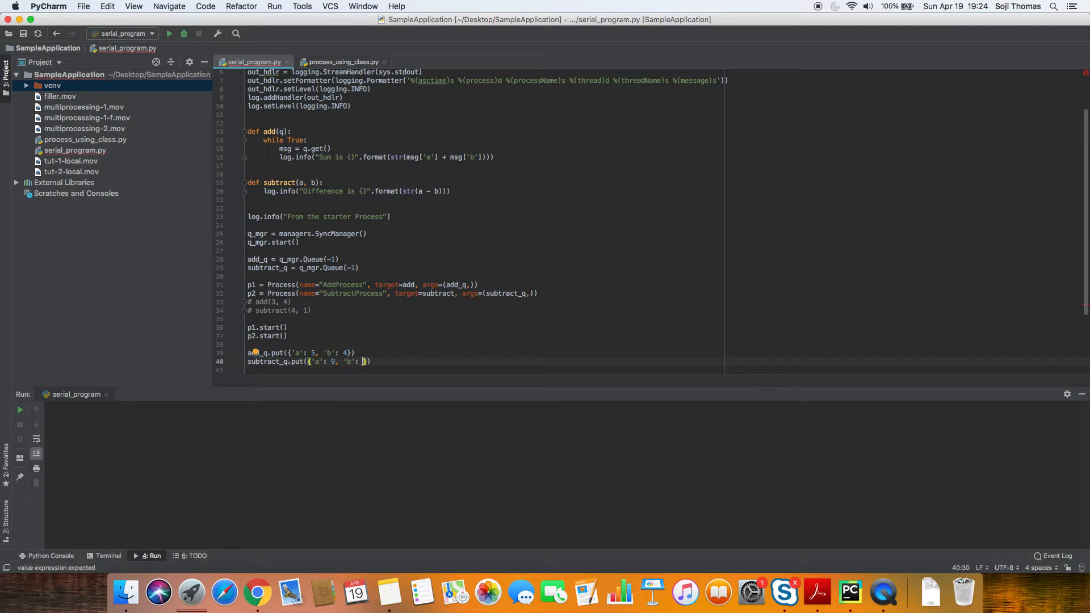
text(2)
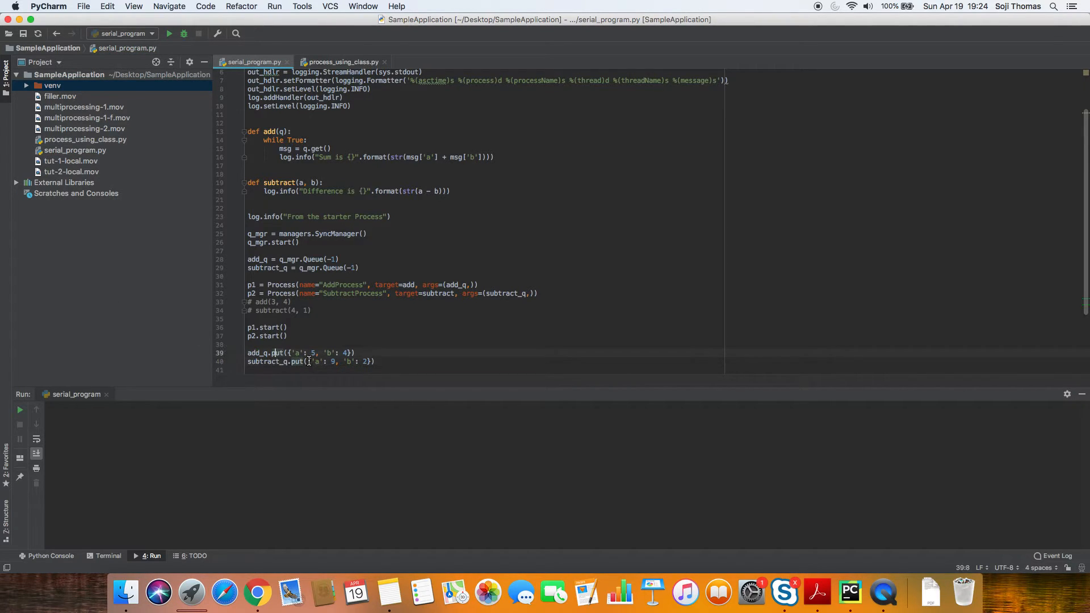
double_click(272, 361)
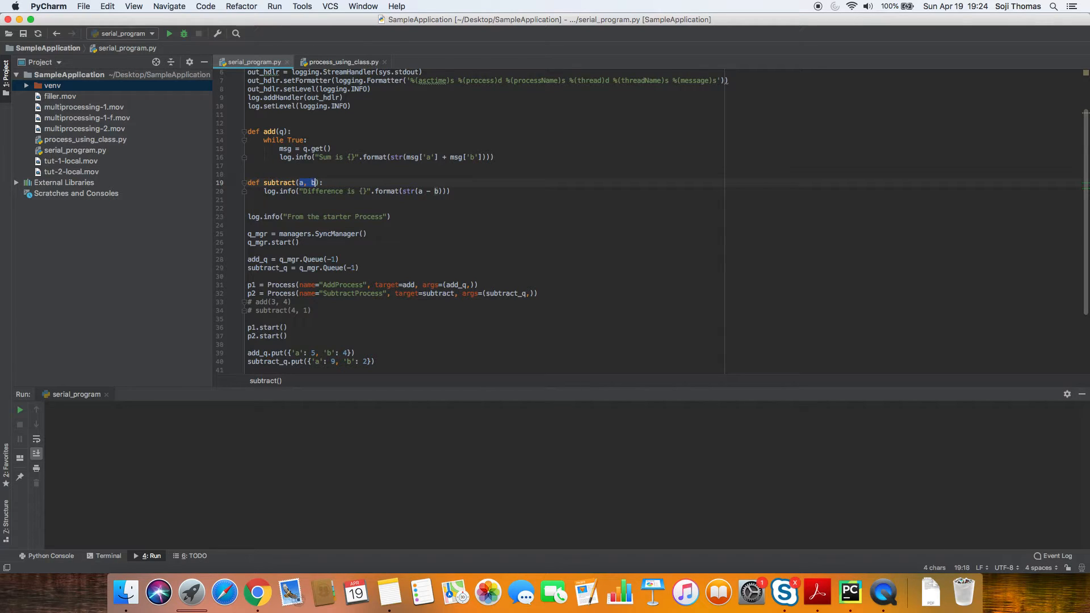
- Change subtract to take q, loop on msg = q.get(), and log msg['a'] - msg['b']
text(q)
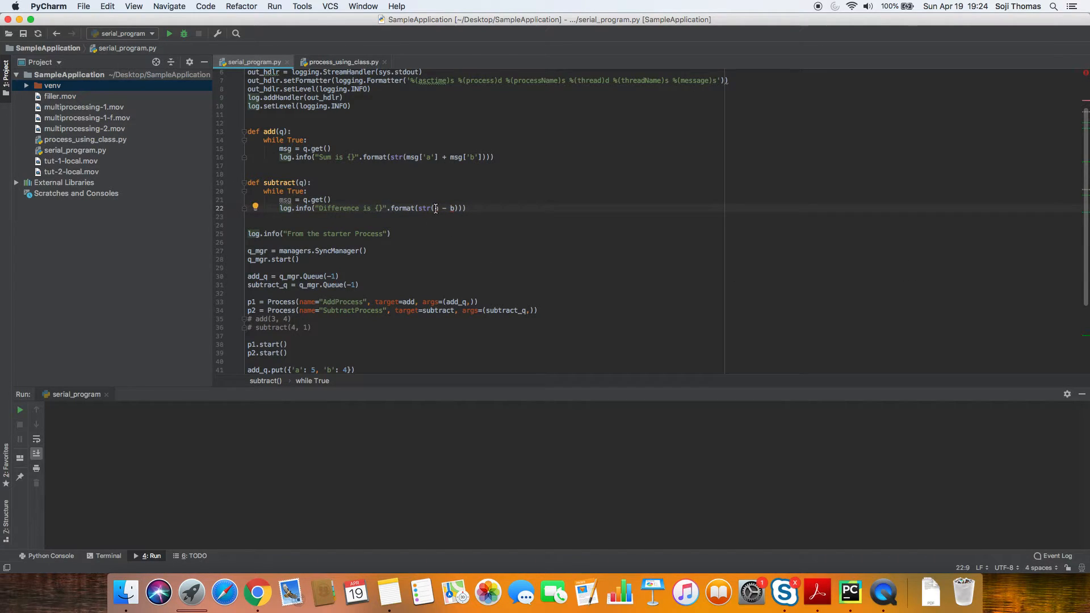
text(msg['a)
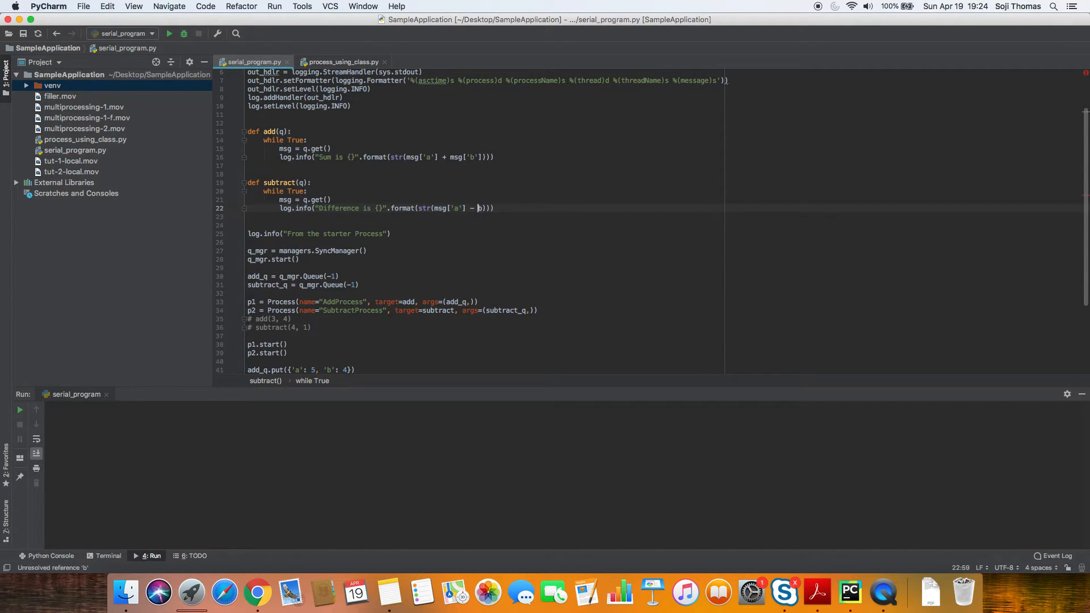
text(msg['b)
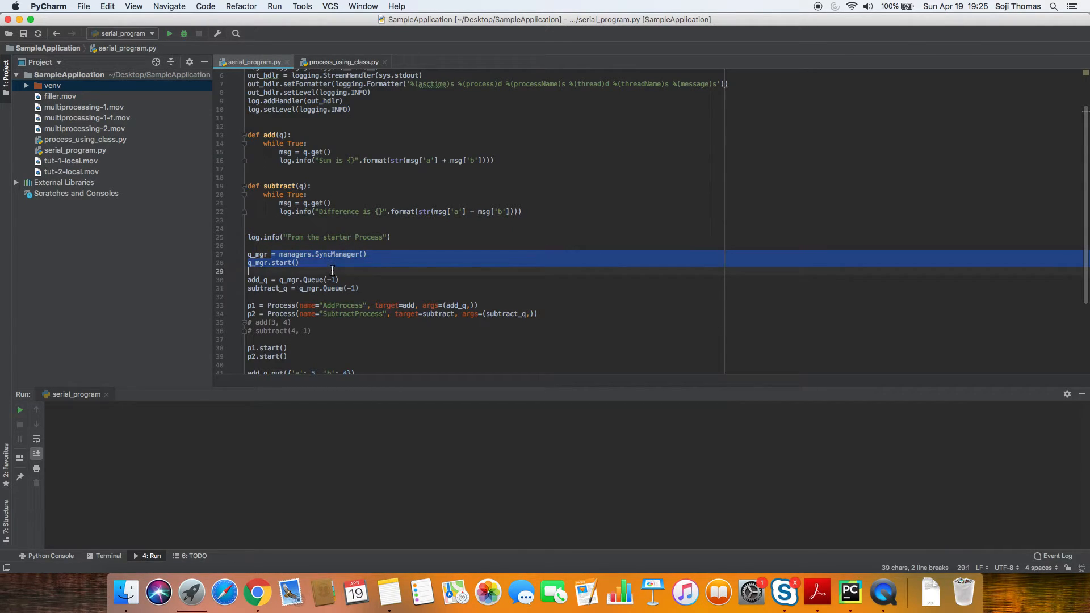
- Review the manager and queue lines, then rename processes AddForeverProcess and SubtractForeverProcess
drag(331, 271, 372, 287)
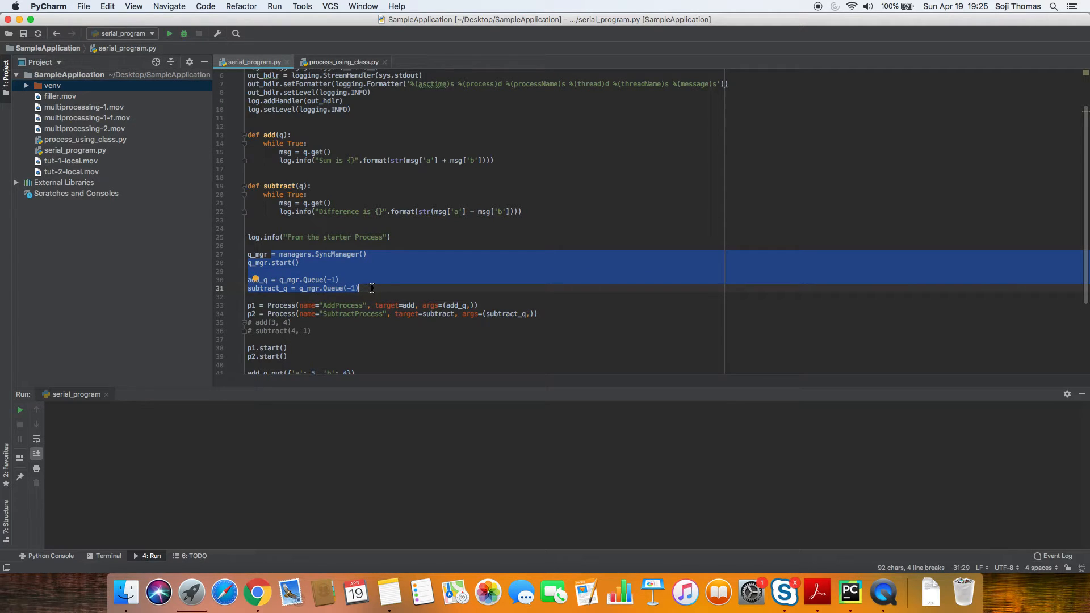
click(418, 388)
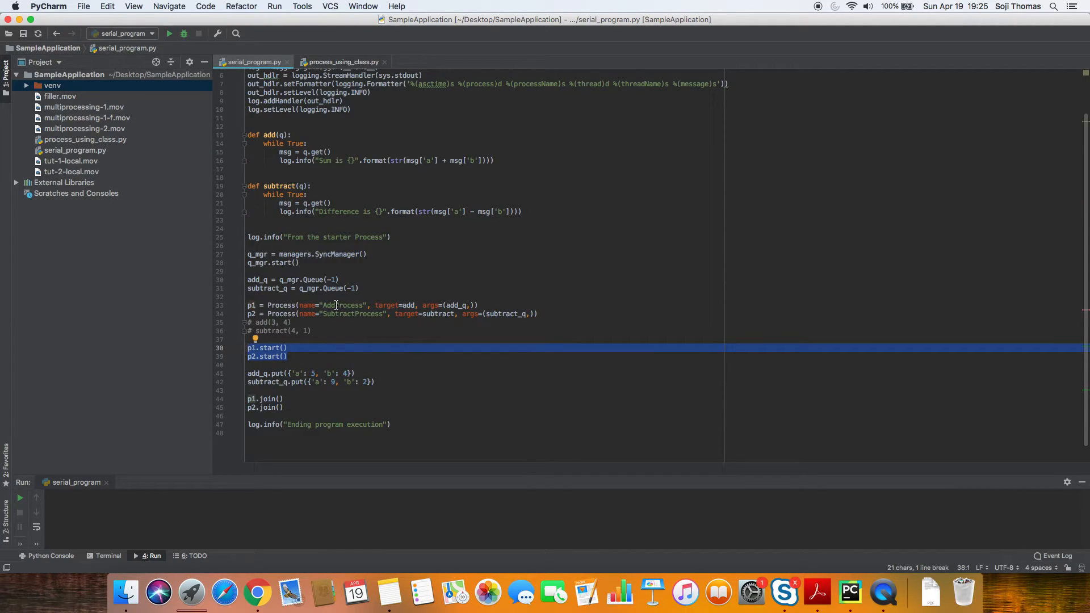
text(Forever)
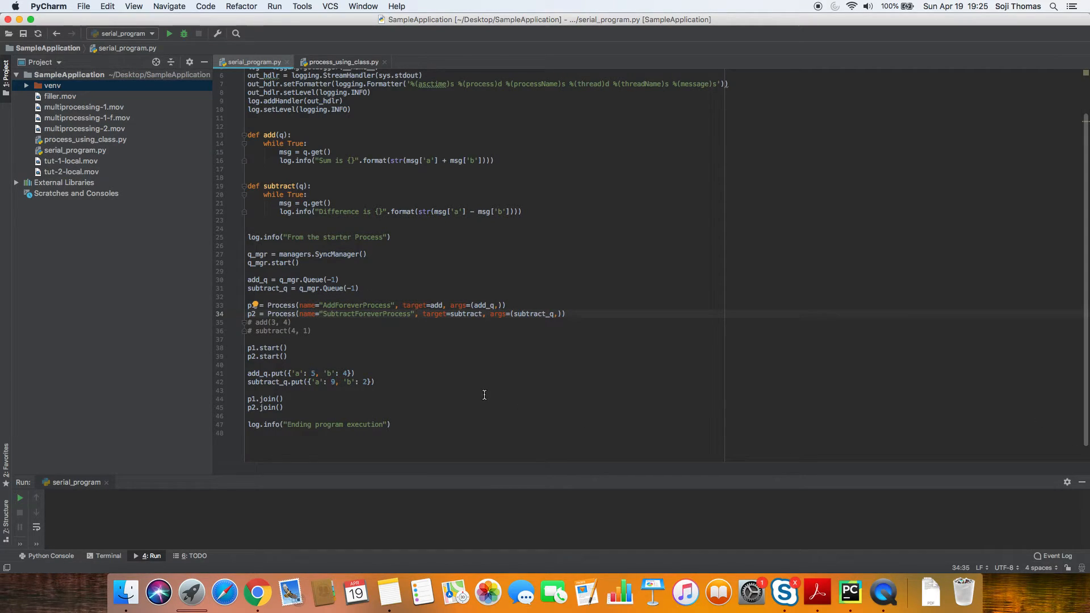
double_click(535, 314)
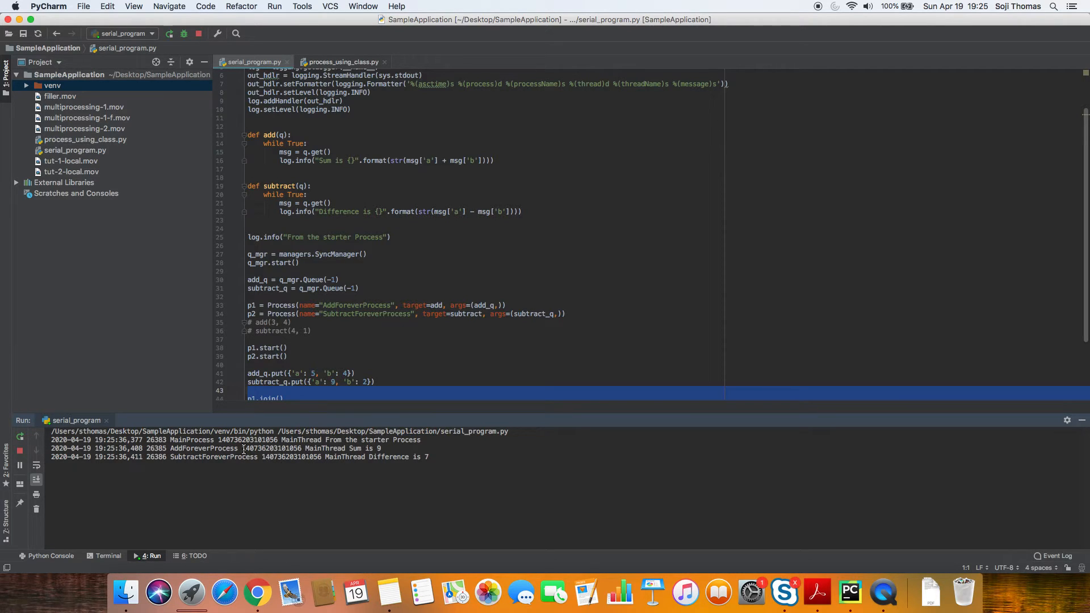
- Inspect the run output: the add process id, Sum is 9 and Difference is 7
drag(169, 440, 417, 439)
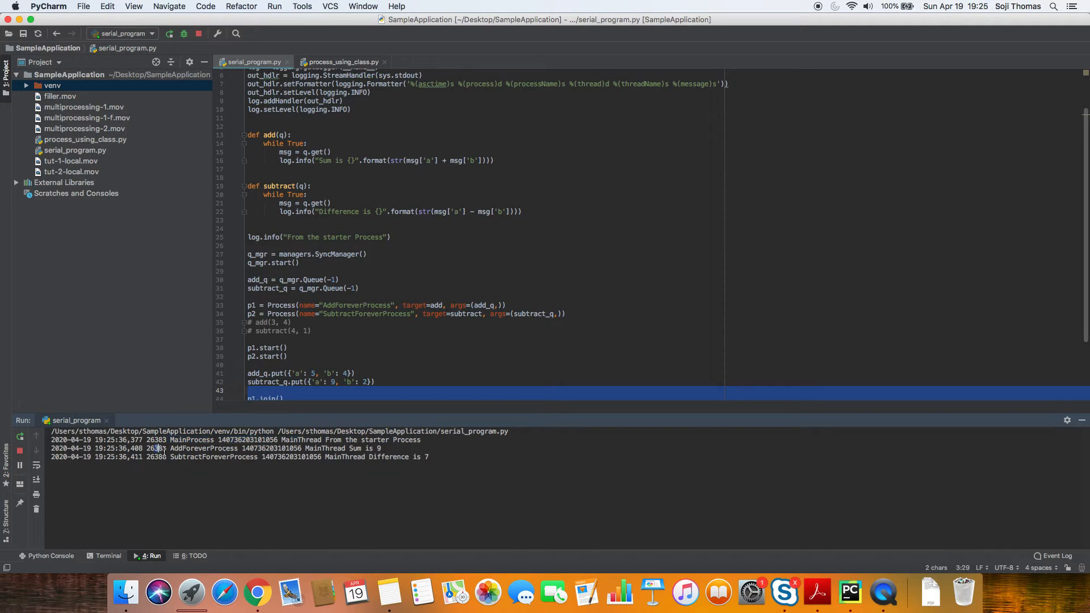
drag(169, 449, 320, 449)
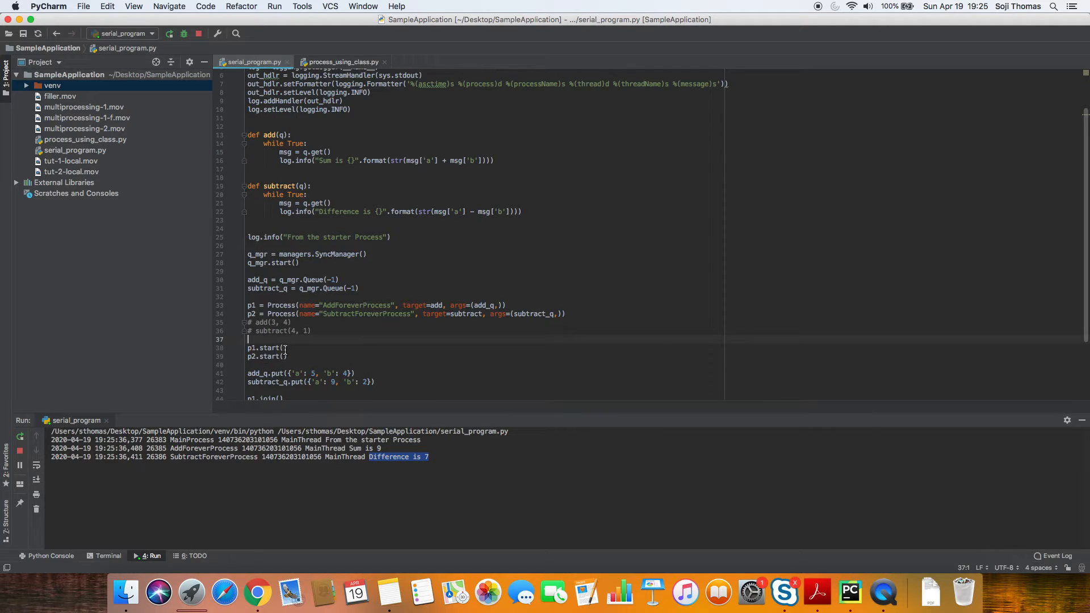
drag(248, 306, 287, 357)
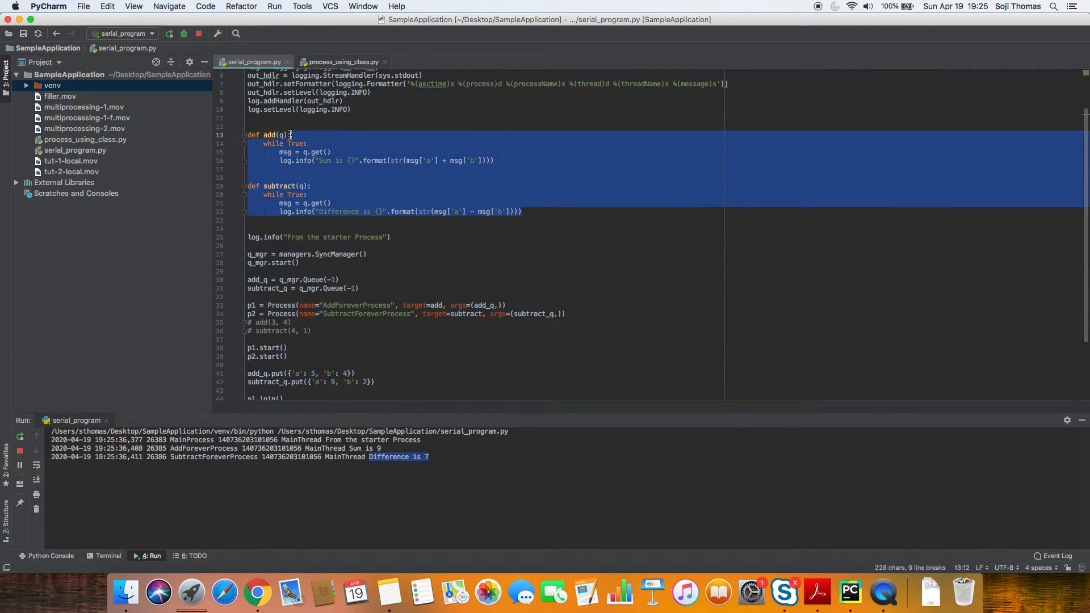
- Stop the hanging run and insert a blank line after msg = q.get() in add
click(351, 173)
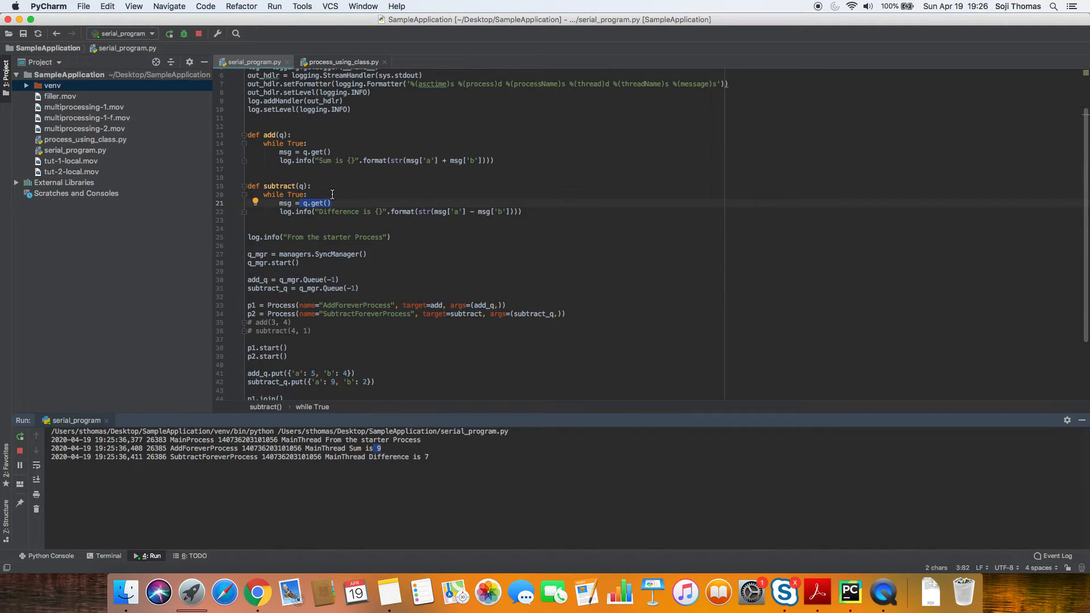
click(379, 161)
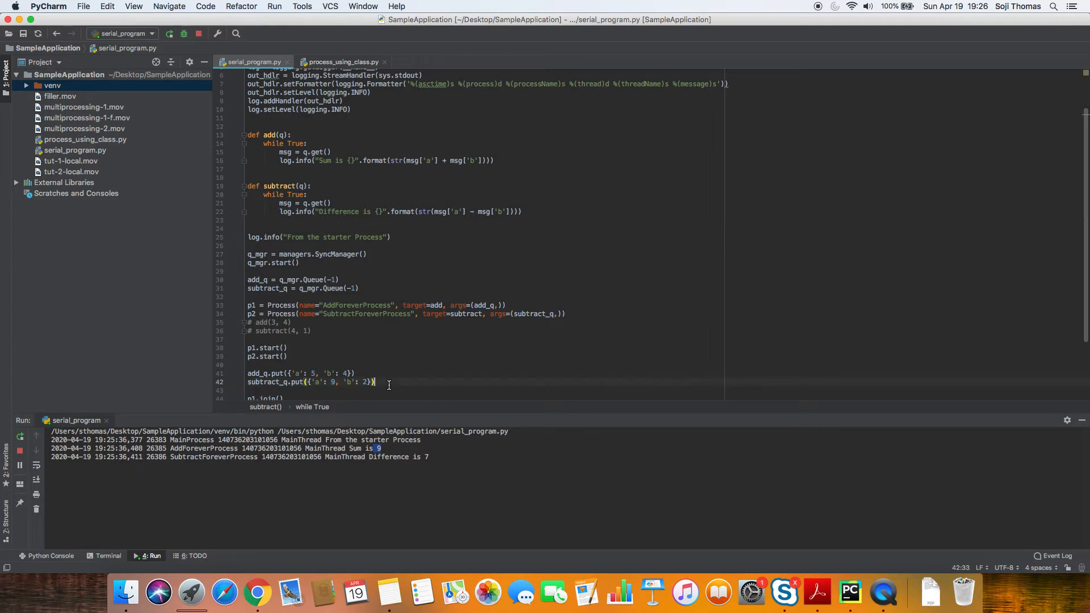
scroll(down, 3)
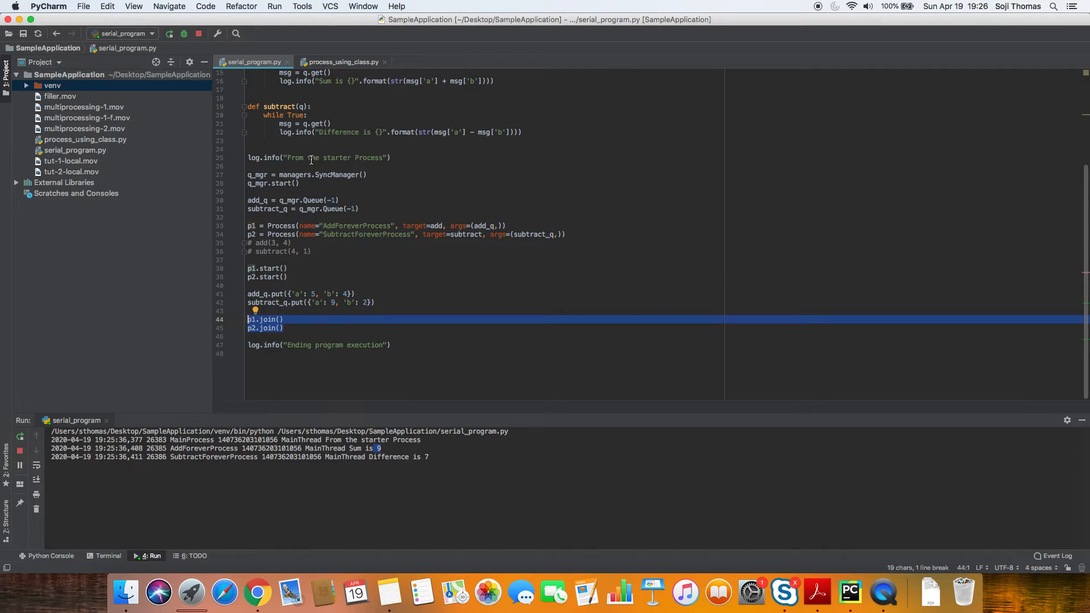
mouse_move(345, 306)
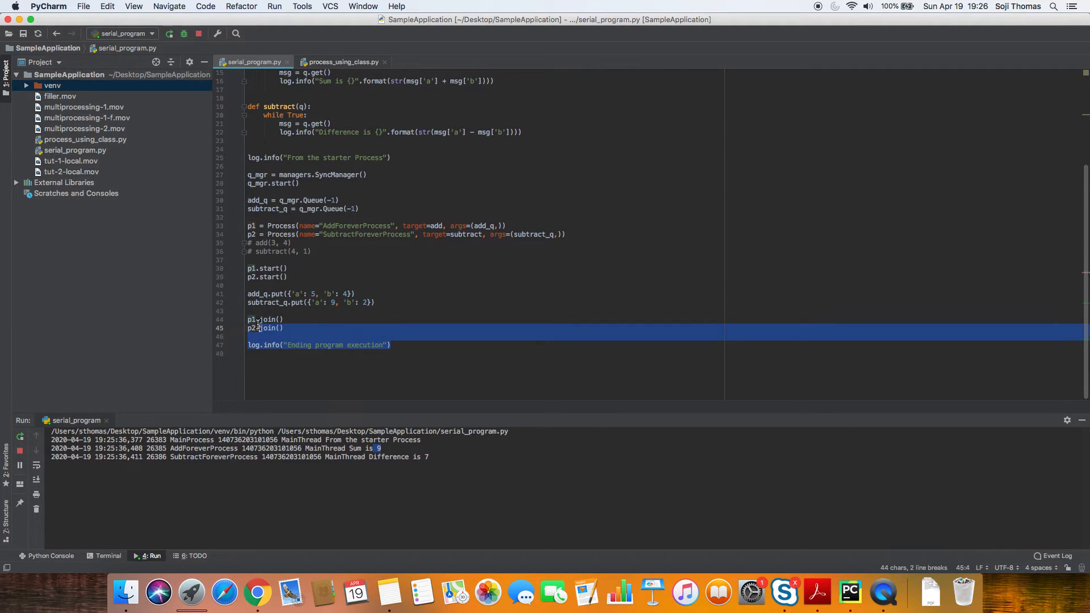
click(284, 327)
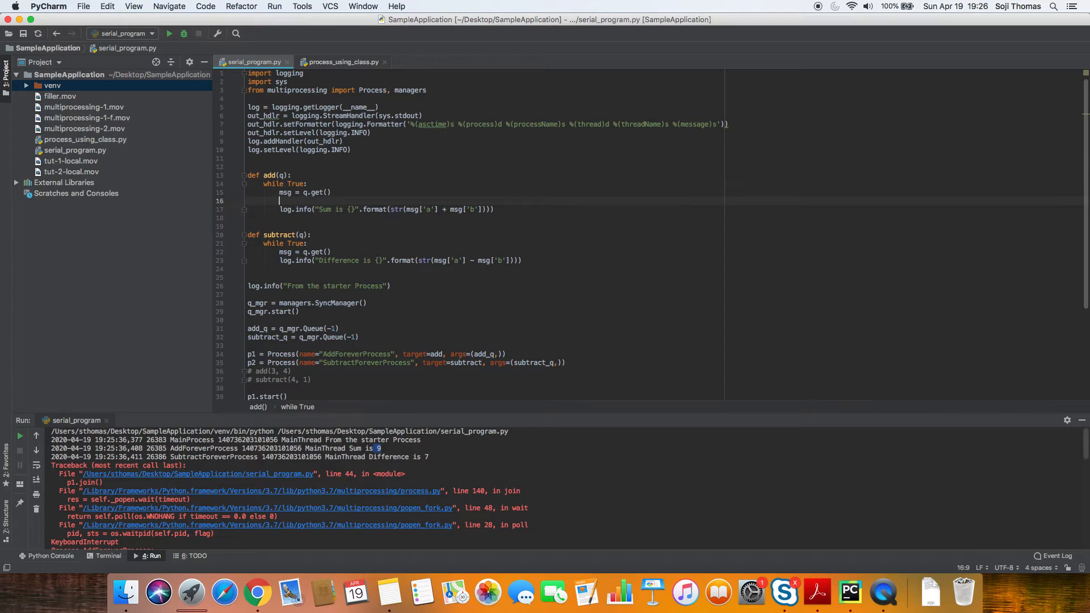
- Make the worker return when msg is None and log that the Process is exiting
text(if)
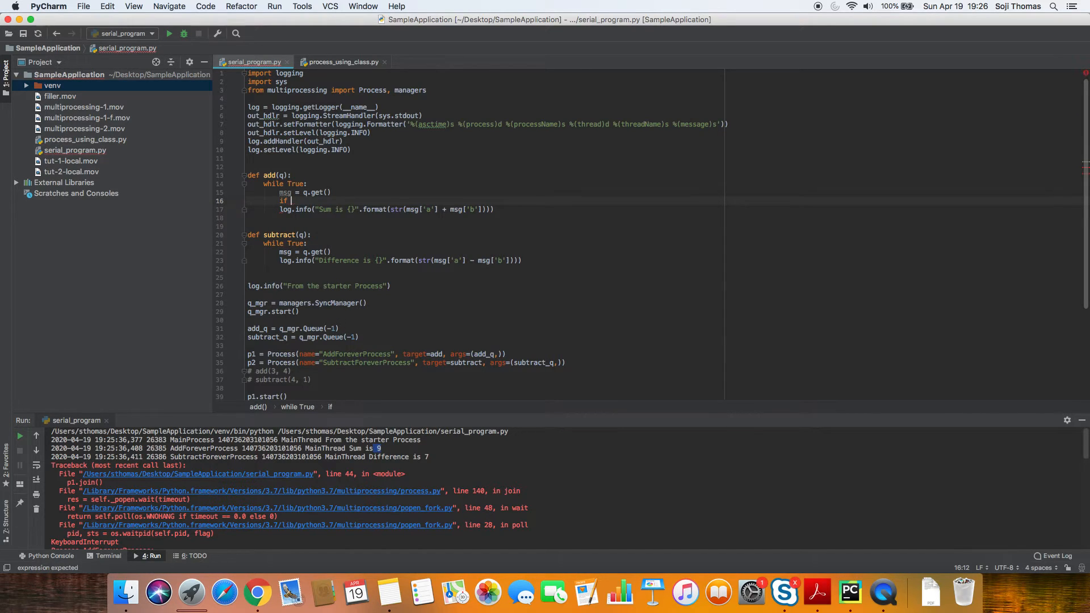
text(msg is)
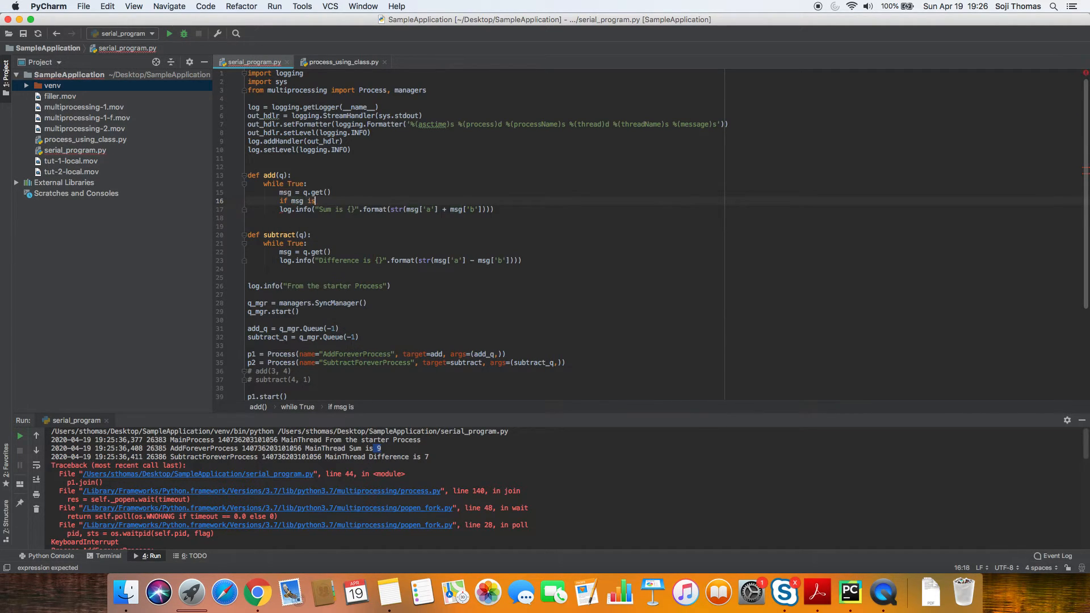
text(None:)
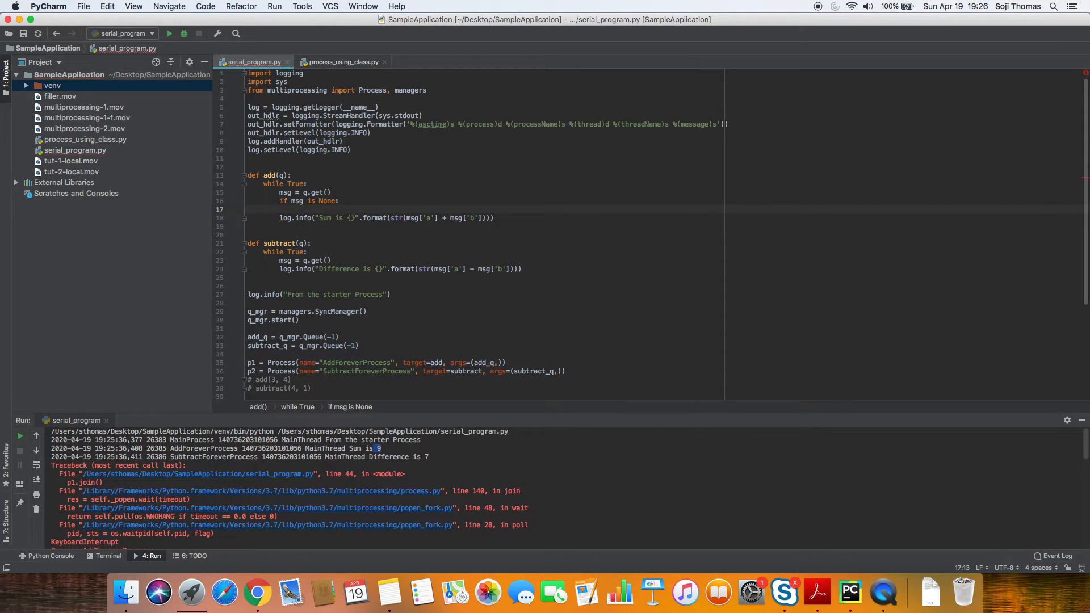
text(return)
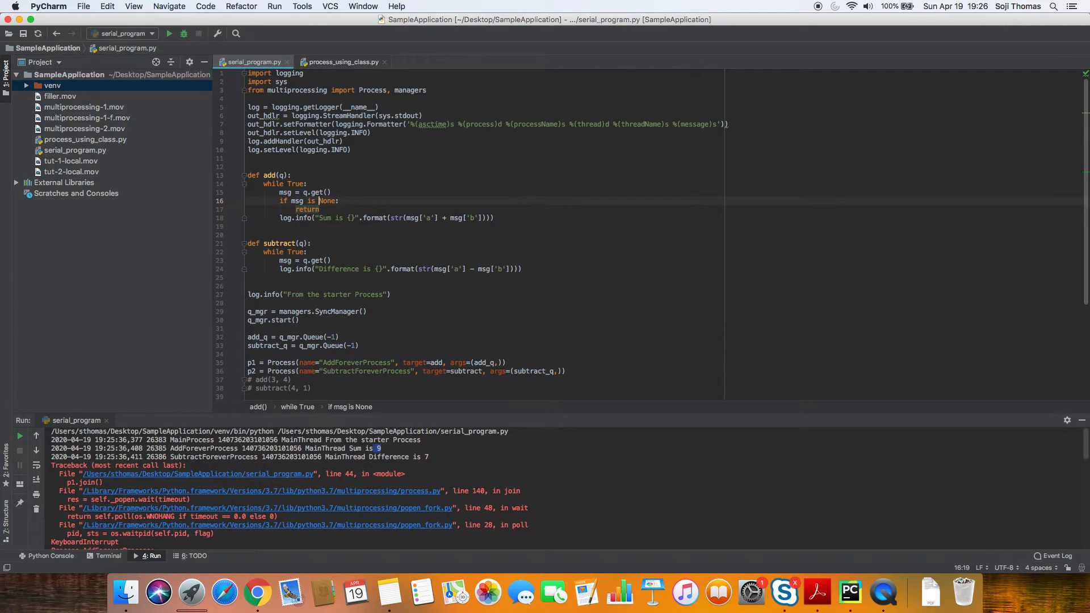
text(log.info("Ex)
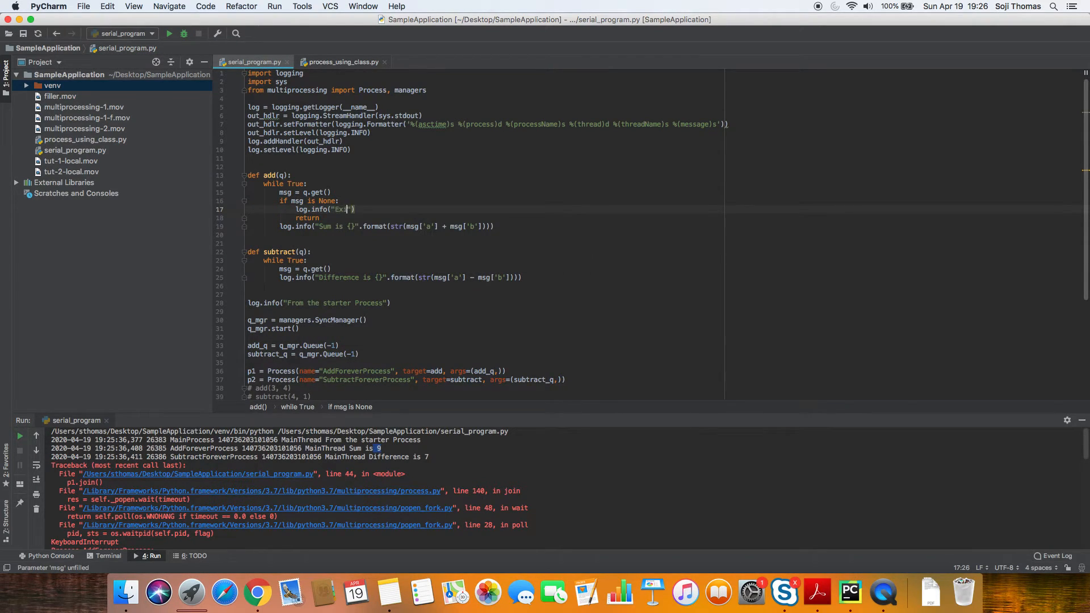
text(ting)
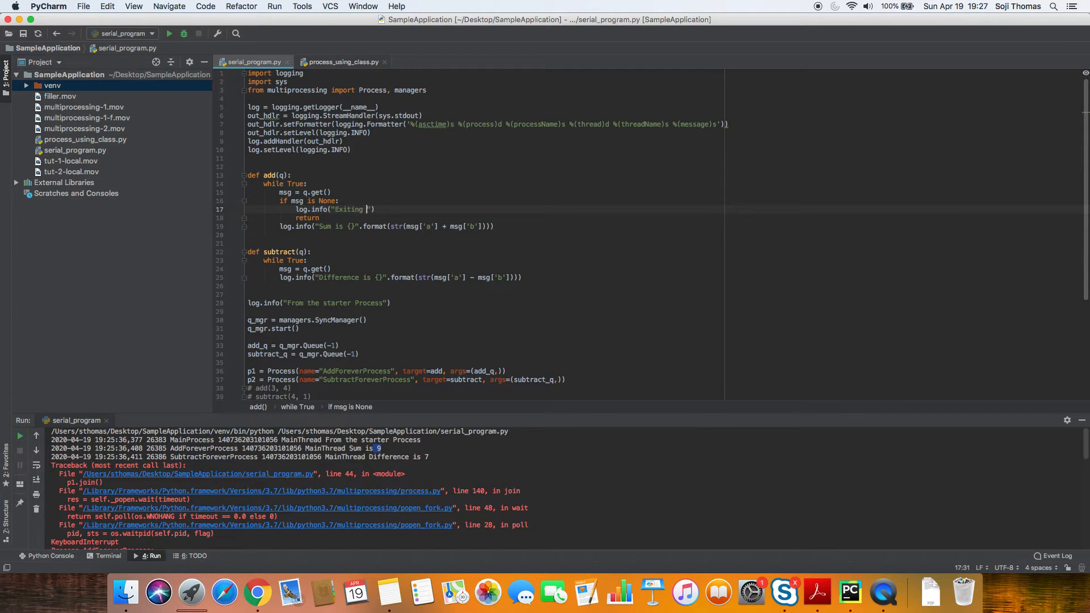
text(Process)
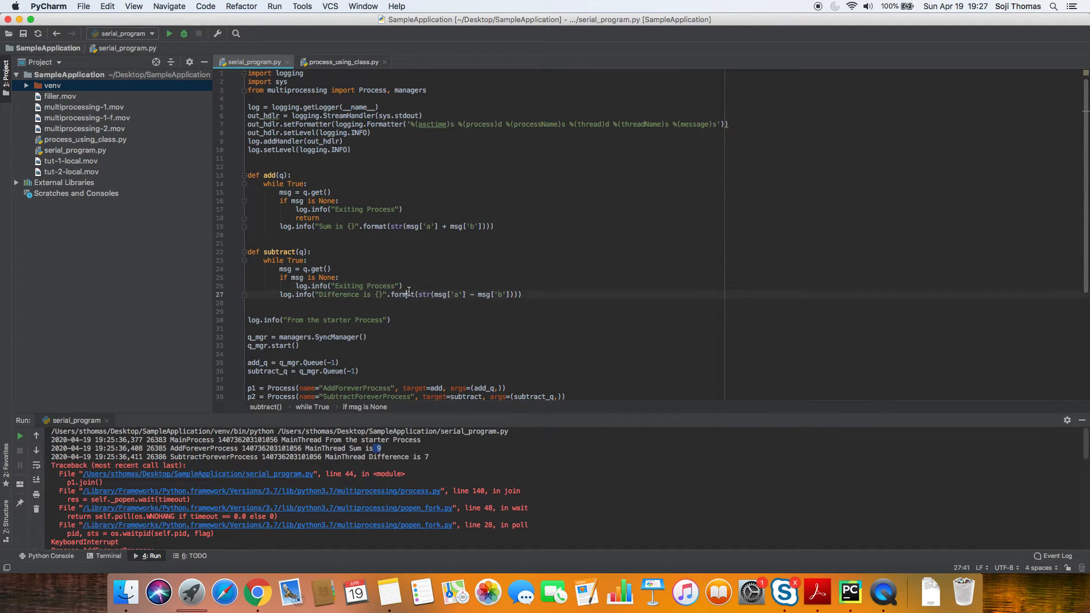
- Add add_q.put(None) below the two put calls at the end of the file
scroll(down, 3)
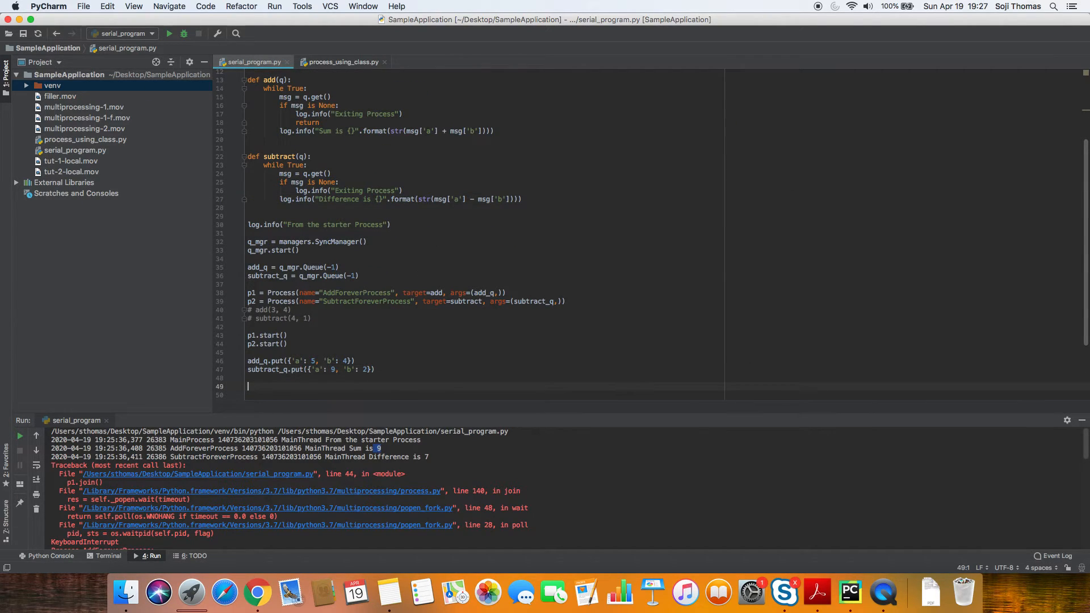
text(add_q.put(None)
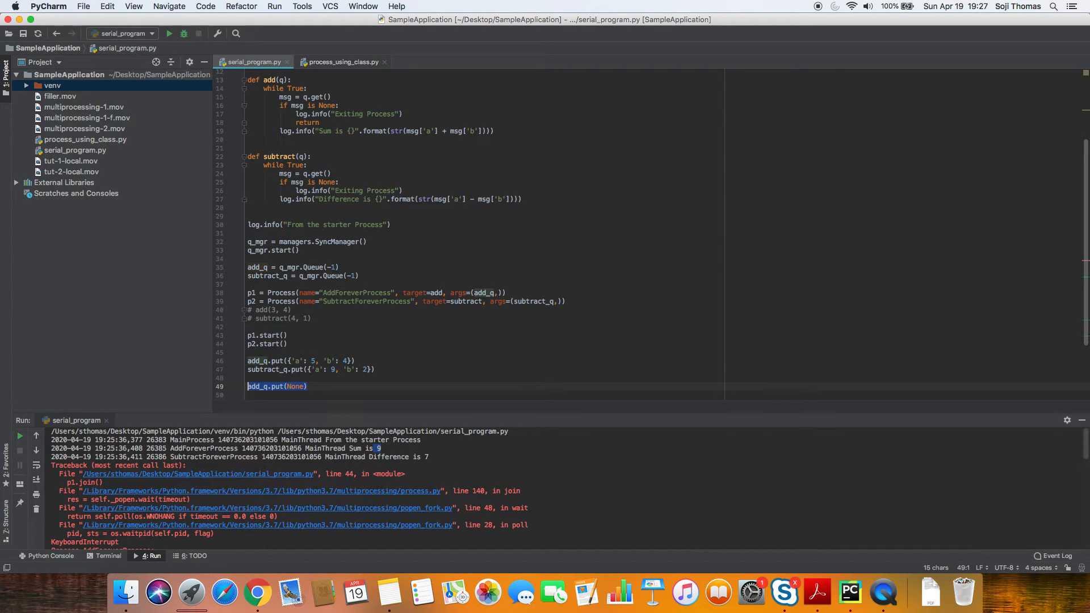
text(add_q.put(None))
click(485, 195)
text(return)
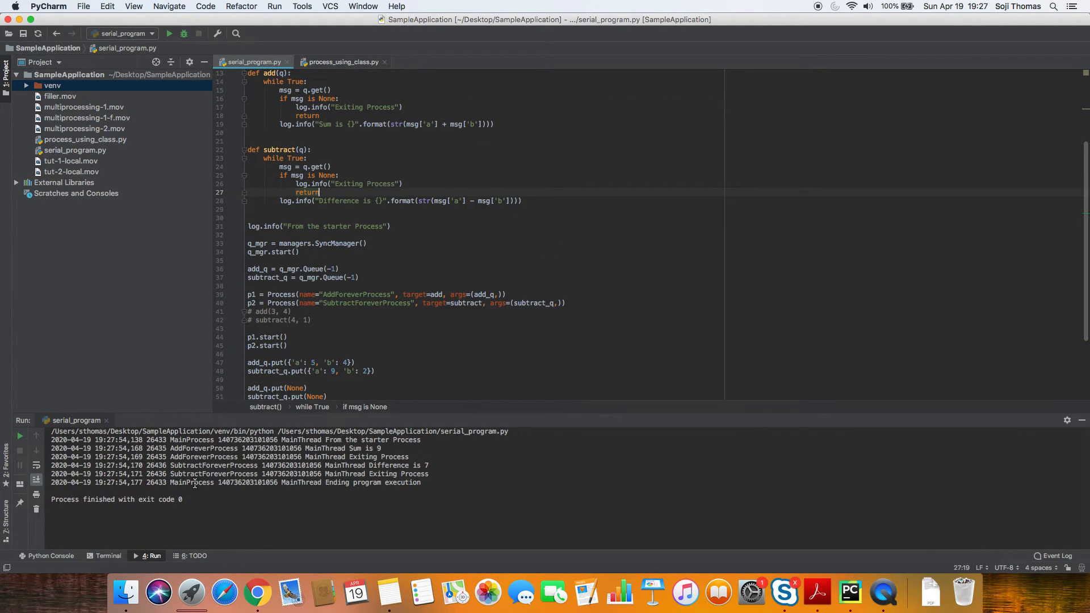
mouse_move(372, 482)
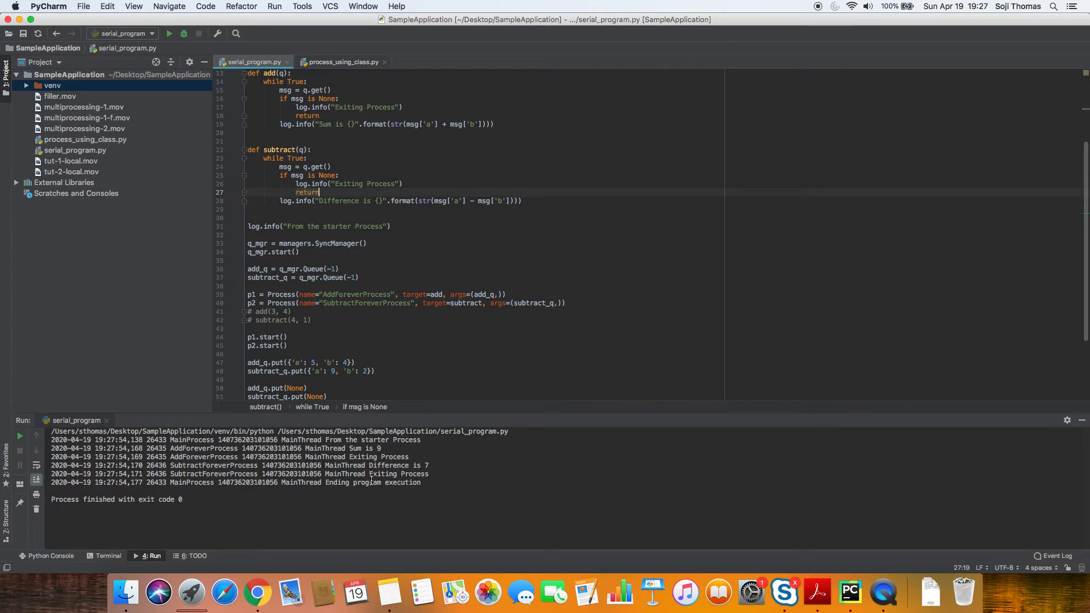
mouse_move(328, 307)
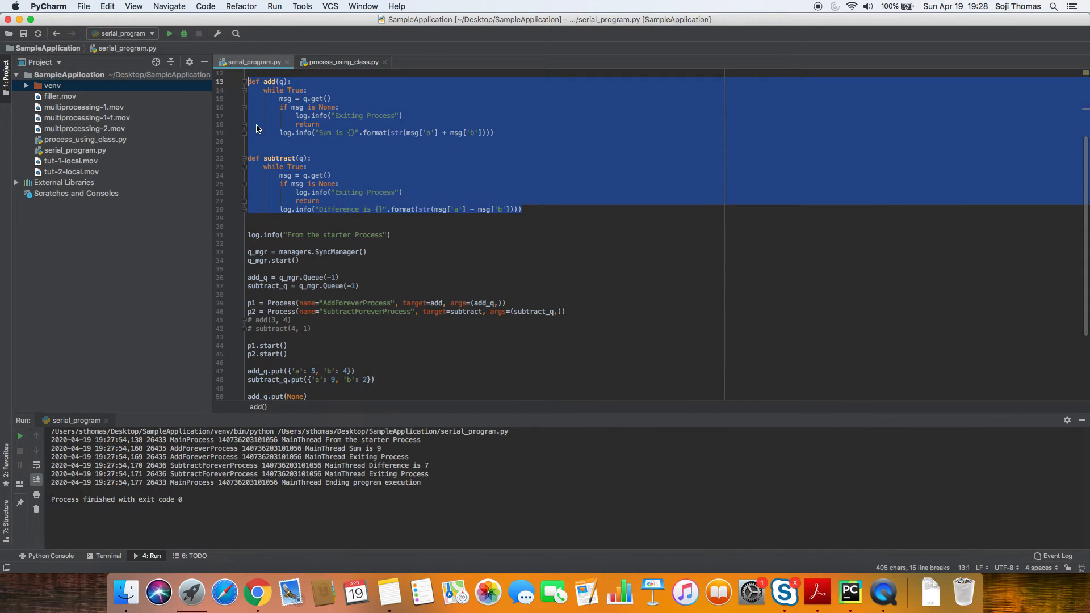
scroll(down, 3)
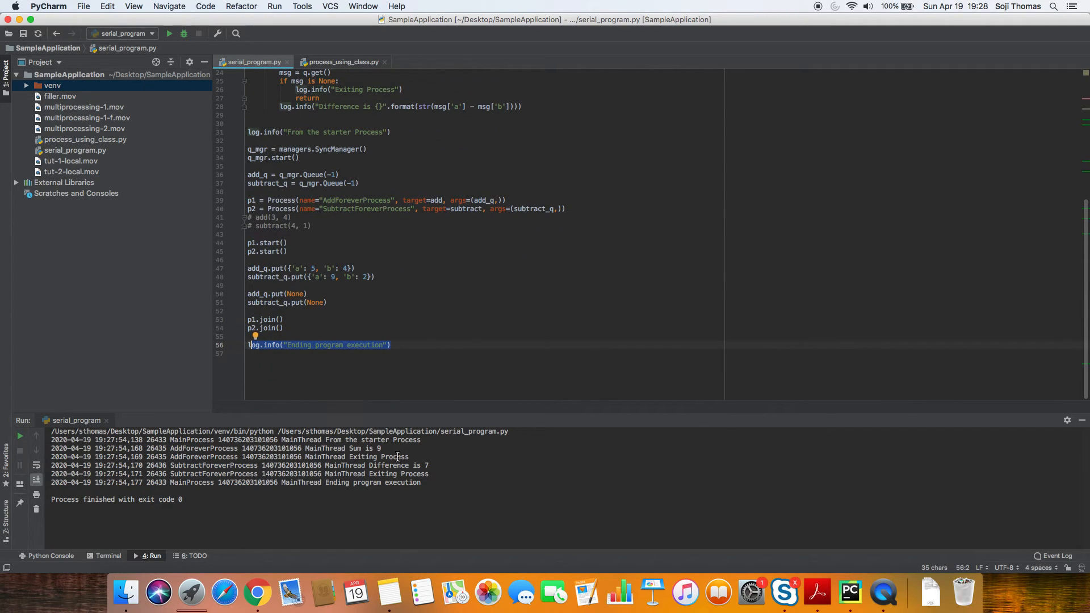
drag(276, 440, 387, 439)
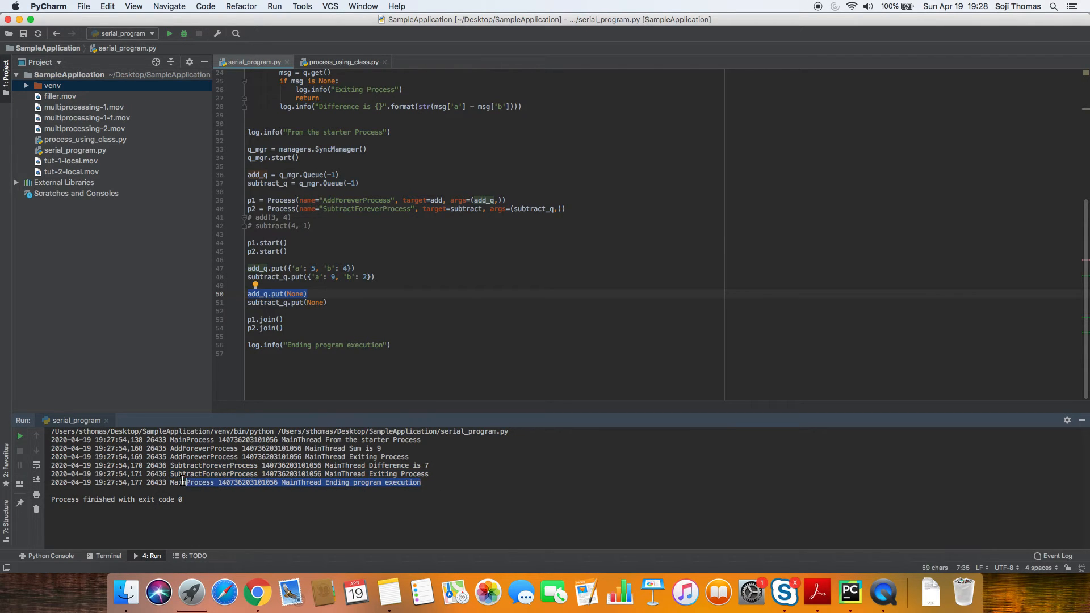
click(365, 310)
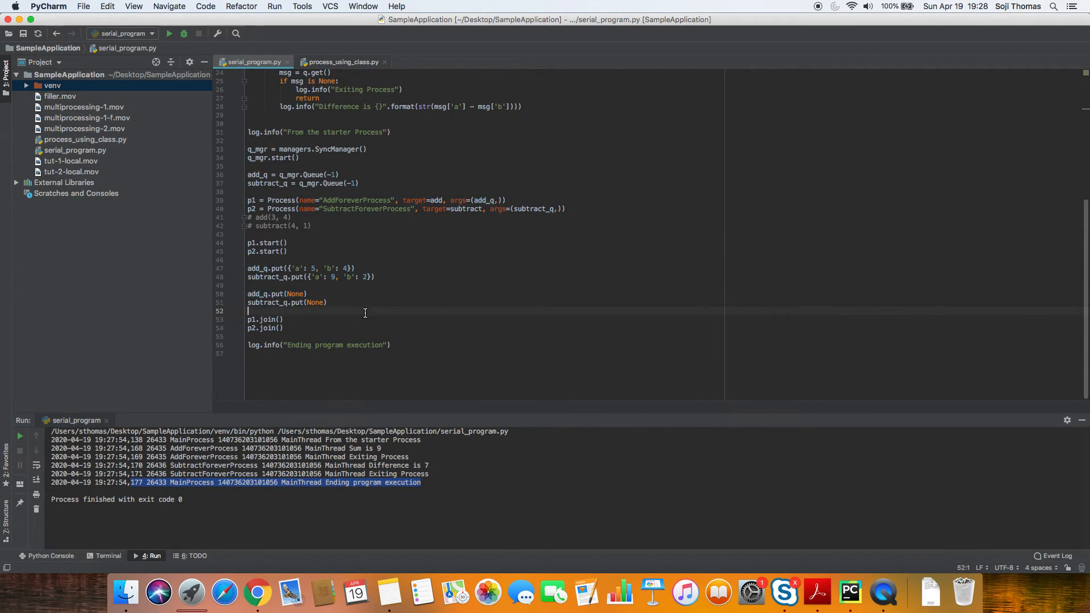
mouse_move(367, 317)
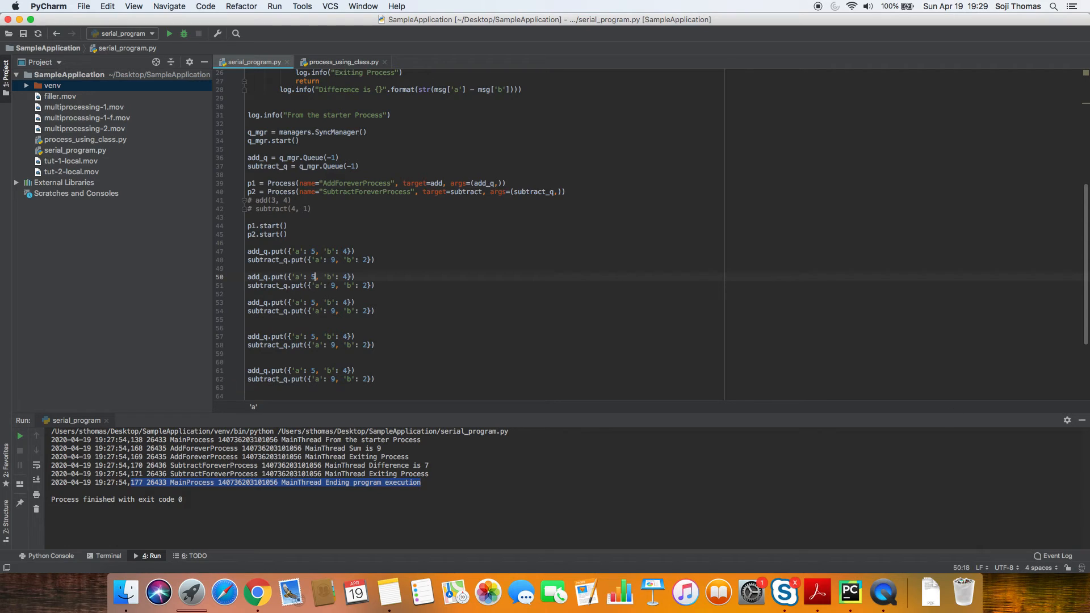
- Edit the a and b numbers in the copied message pairs, entering 4 and selecting the last add message's a
text(4)
click(302, 302)
text(2)
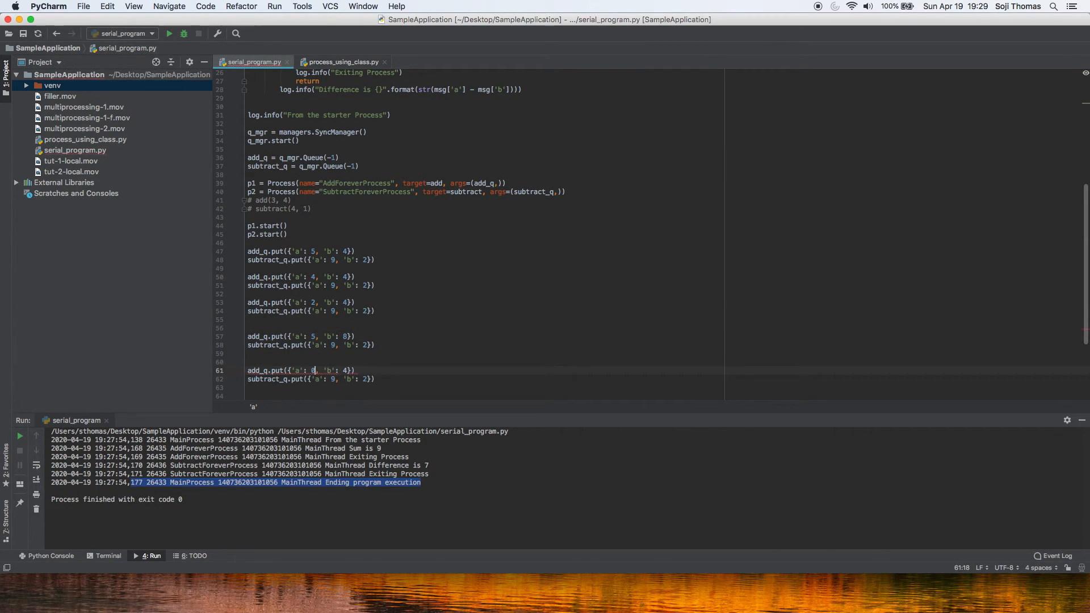
double_click(344, 370)
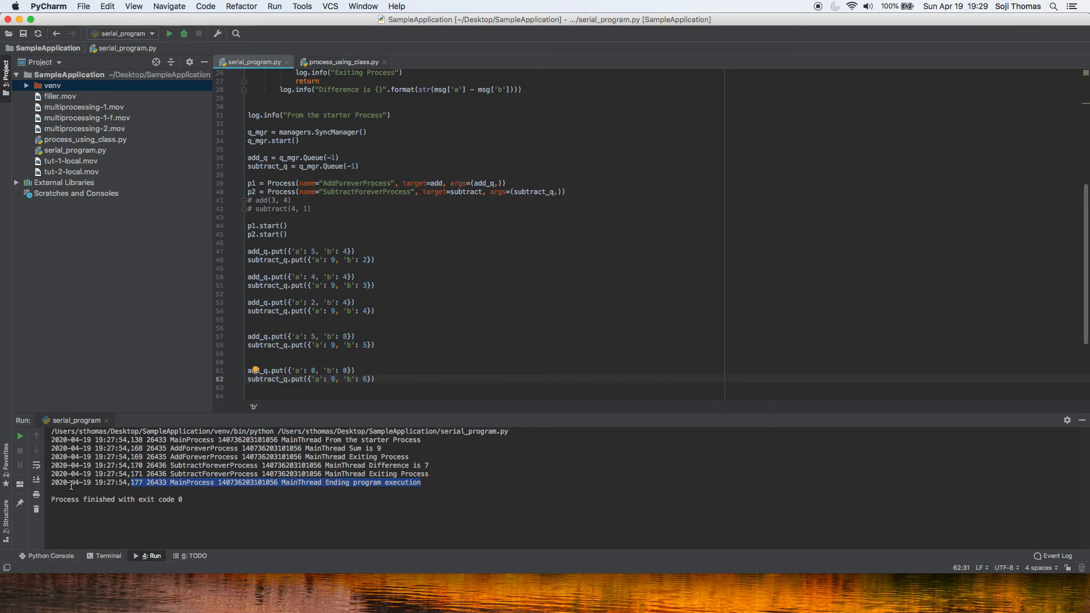
click(168, 33)
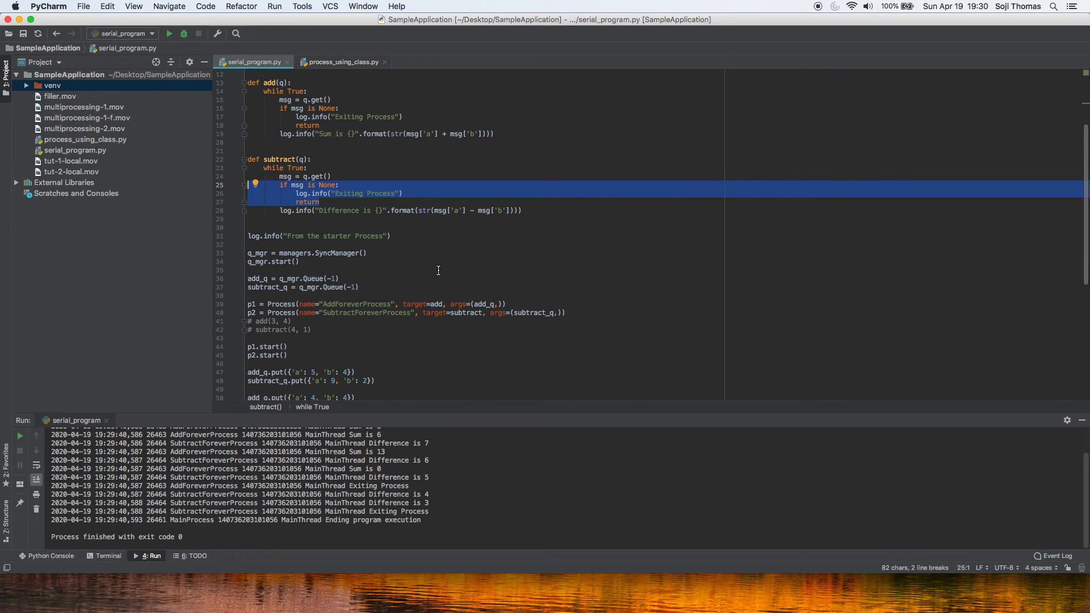
- Rerun the script and highlight the 'Sum is' results, starting with 'Sum is 9', in the output
click(326, 185)
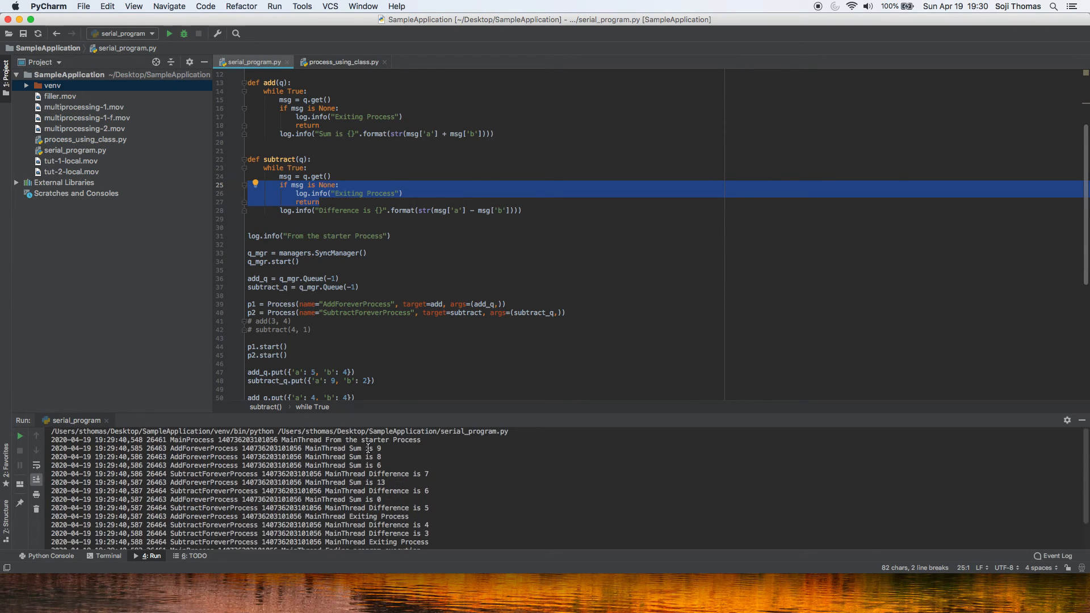
drag(171, 439, 419, 440)
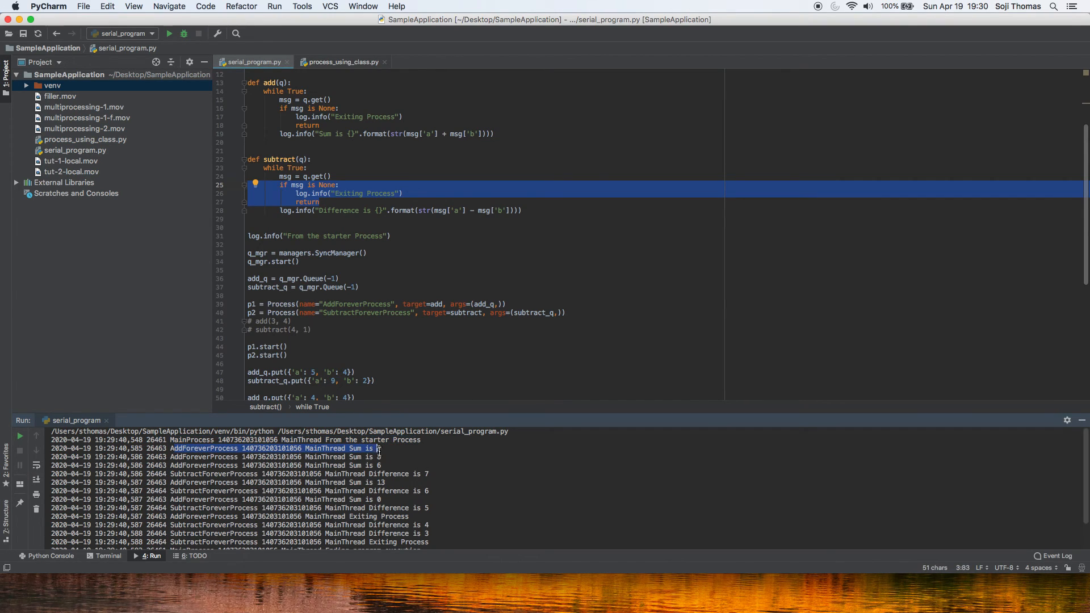
drag(378, 448, 384, 465)
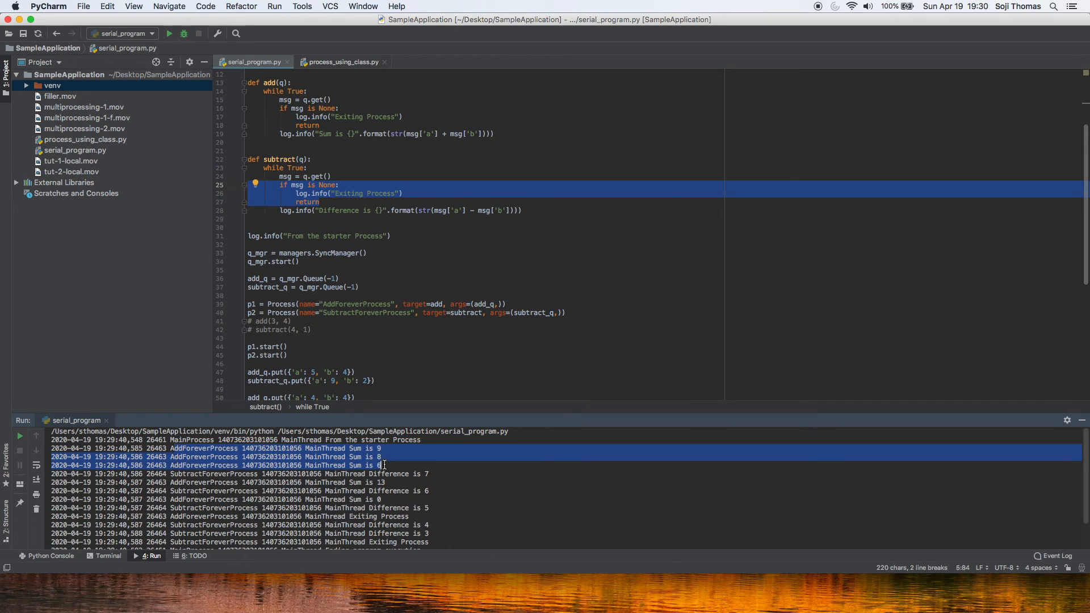
scroll(down, 3)
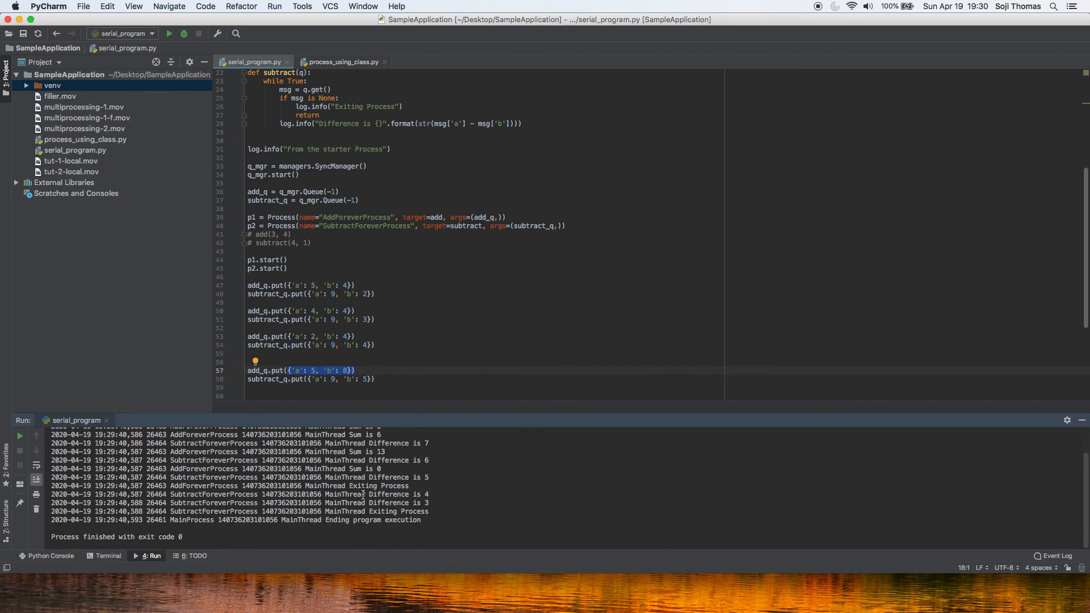
double_click(378, 485)
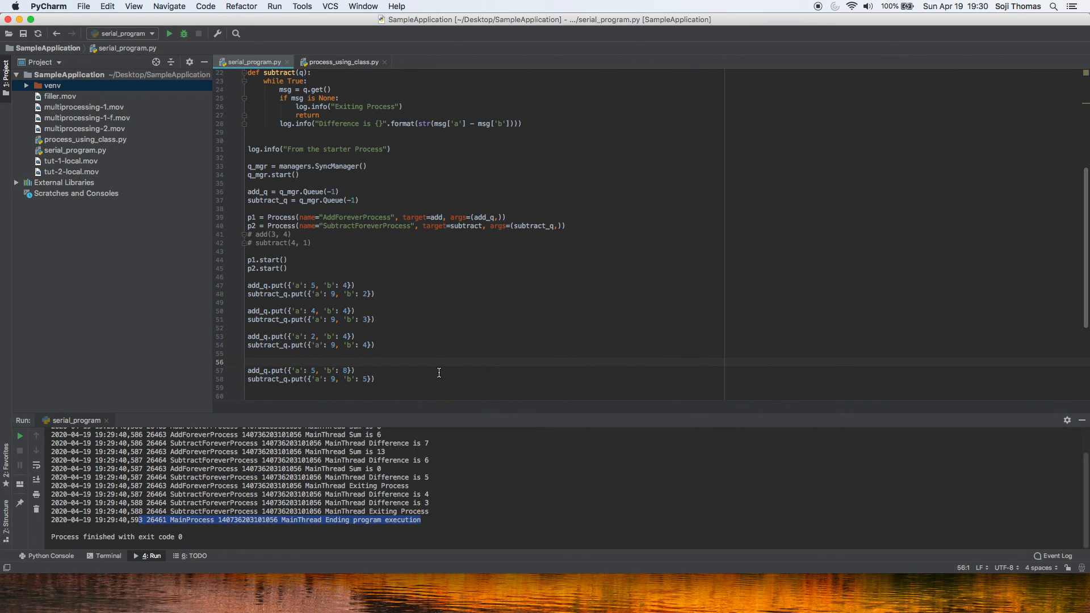
scroll(down, 3)
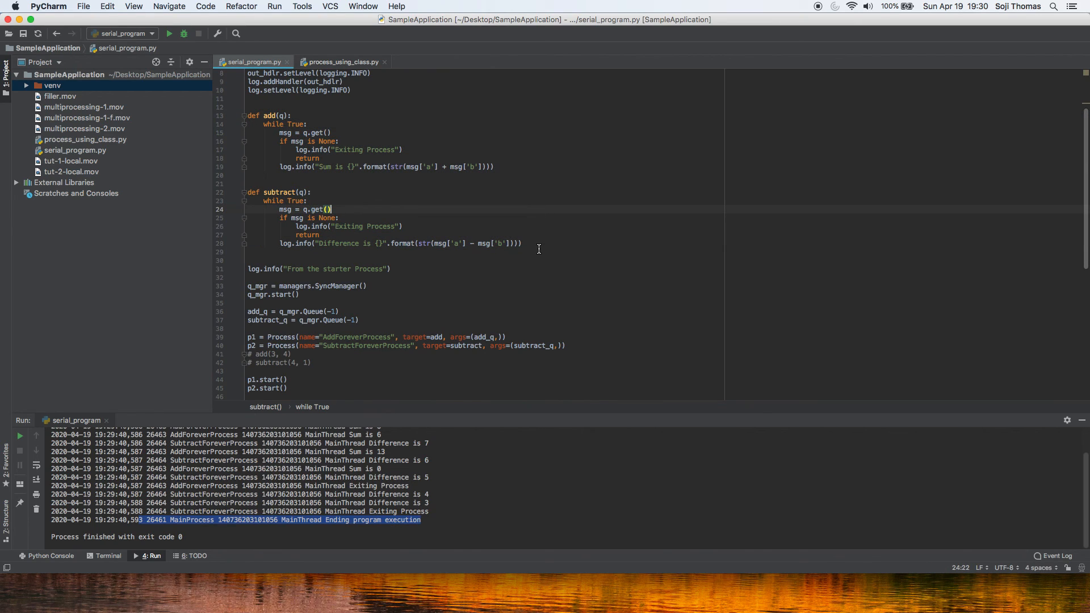
mouse_move(548, 246)
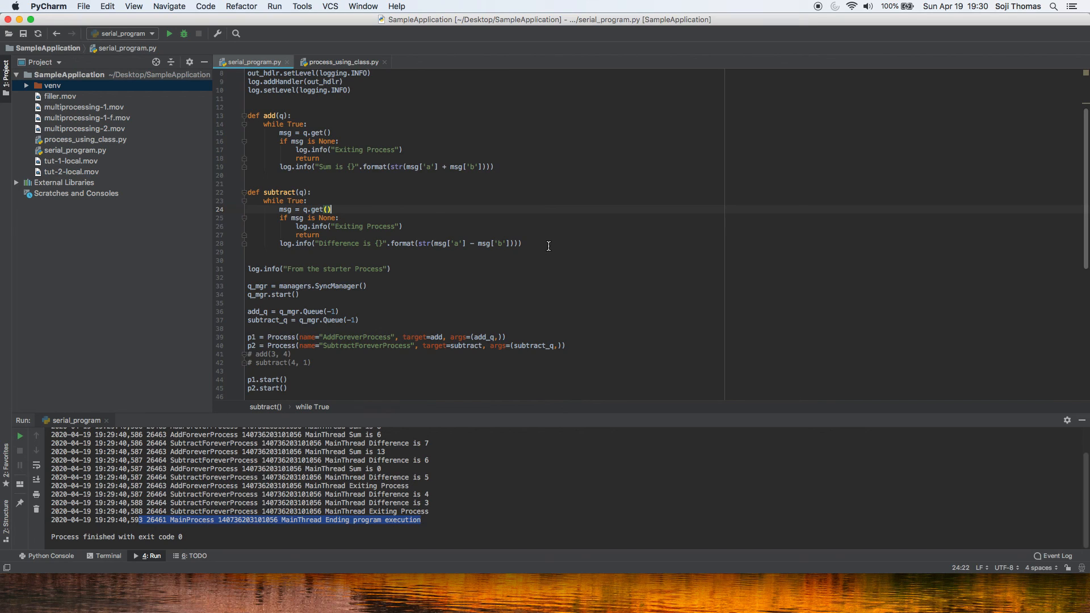
drag(250, 192, 522, 243)
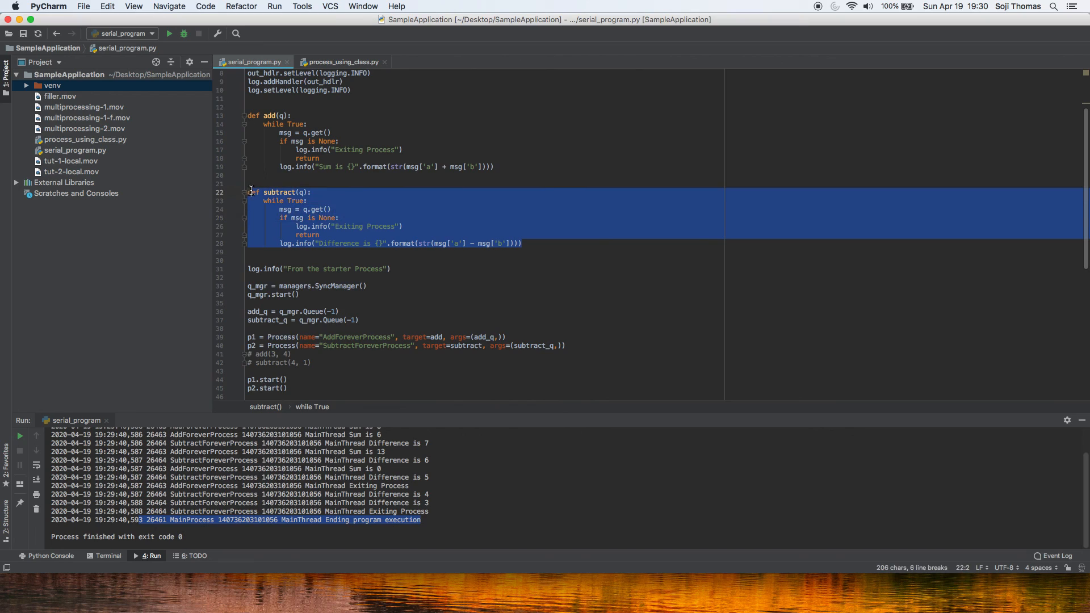
click(495, 166)
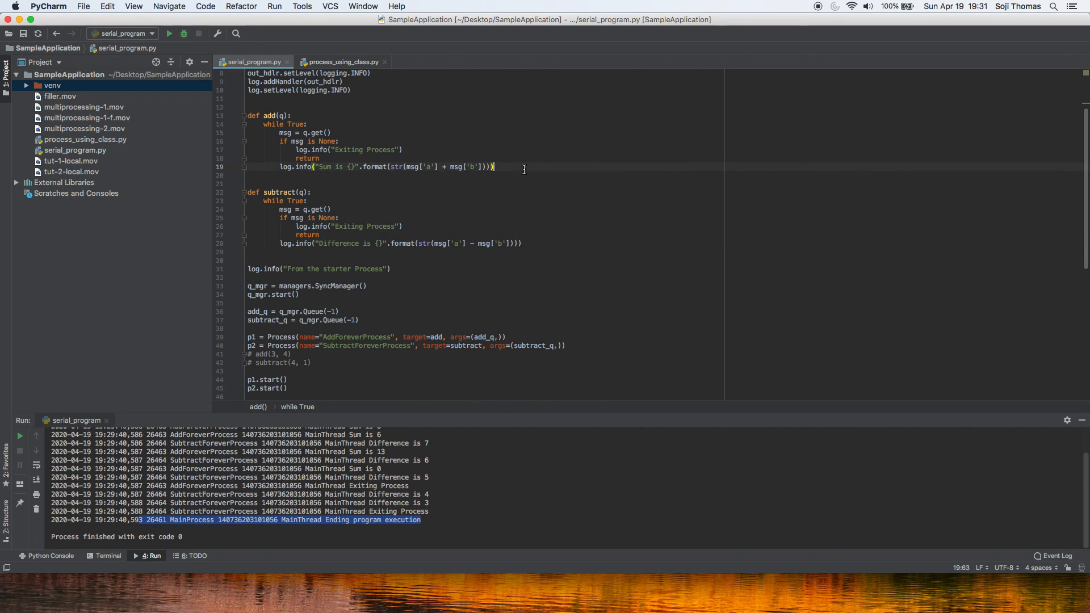
mouse_move(236, 409)
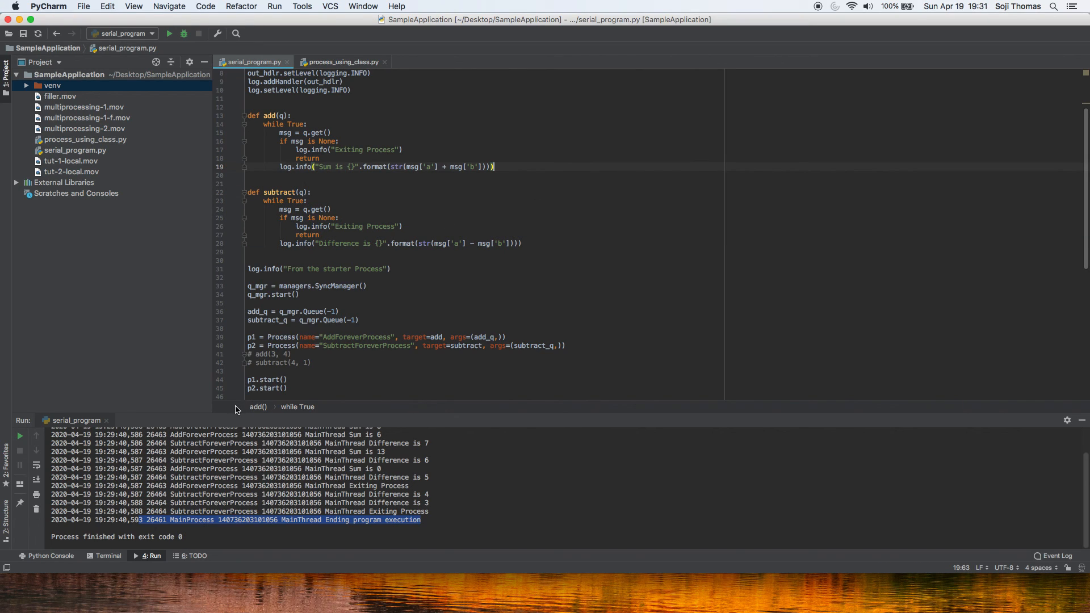